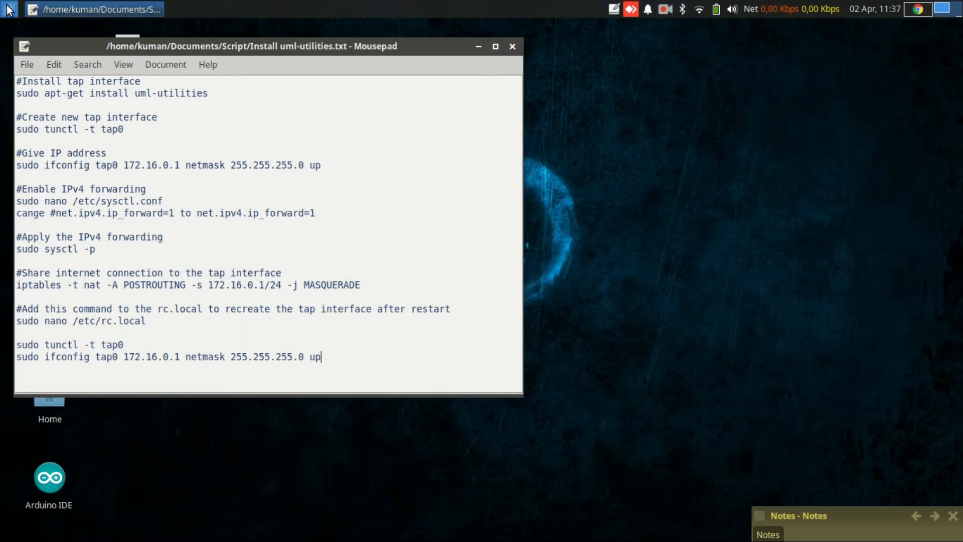
- Launch a terminal from the Applications menu and place it beside the setup notes
{"action": "left_click", "coordinate": [8, 14]}
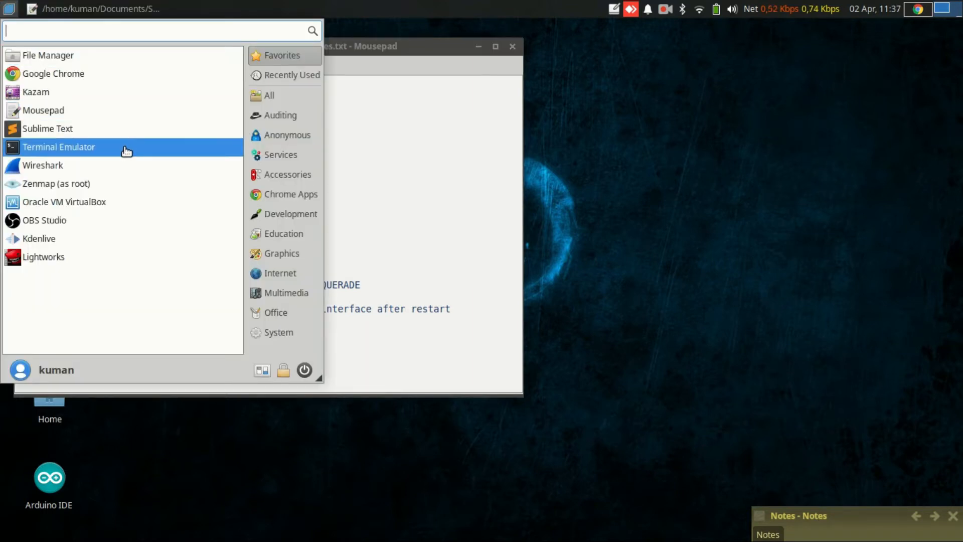
{"action": "left_click", "coordinate": [58, 146]}
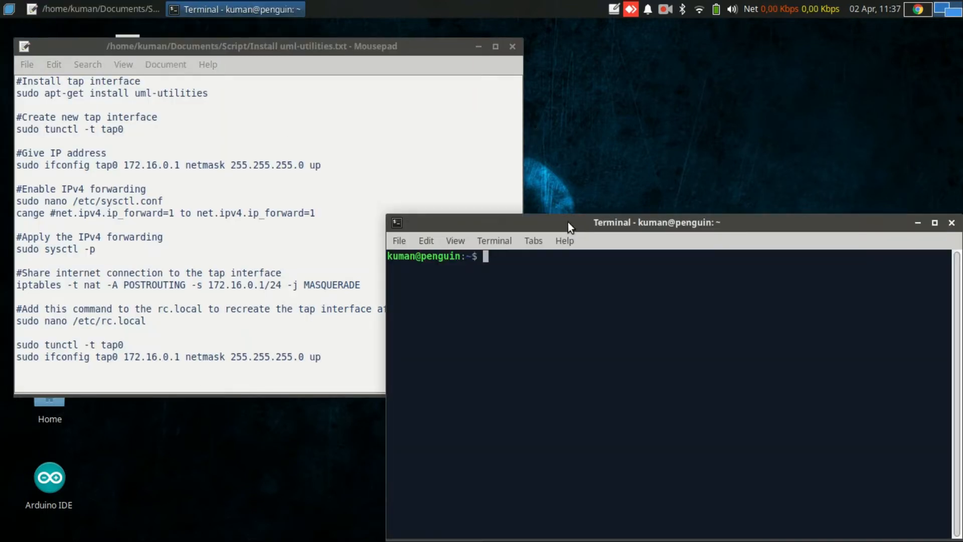
{"action": "left_click_drag", "start_coordinate": [569, 223], "coordinate": [579, 104]}
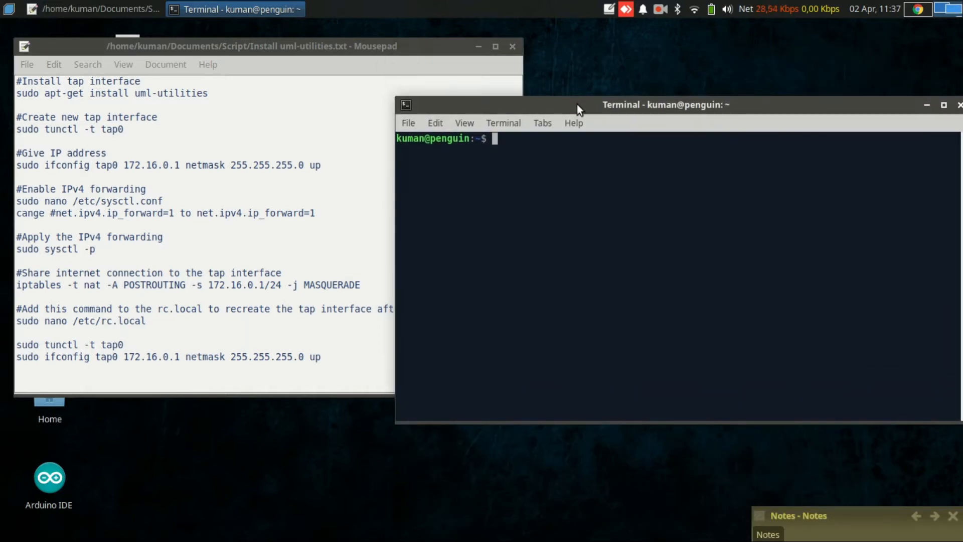
- Install the uml-utilities package with sudo apt install
{"action": "type", "text": "sudo"}
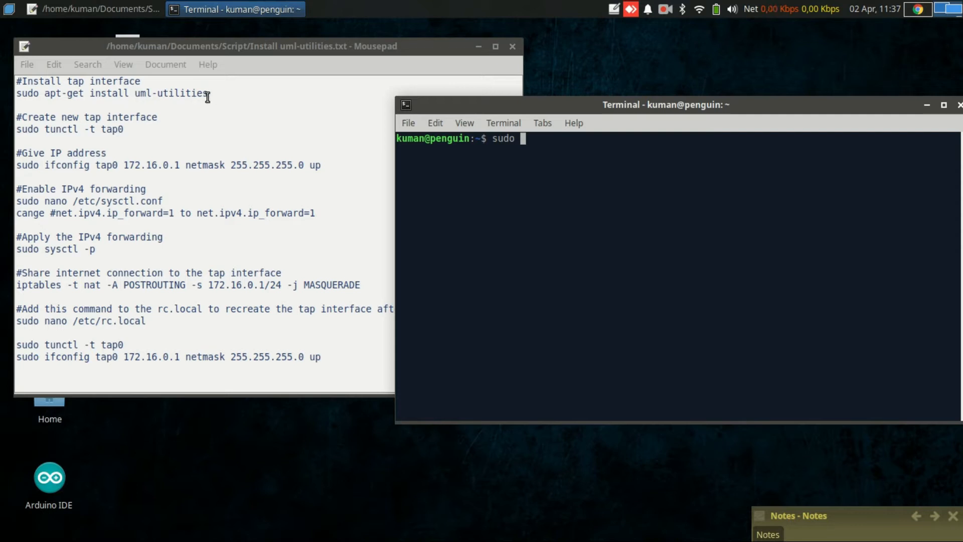
{"action": "type", "text": "apt inst"}
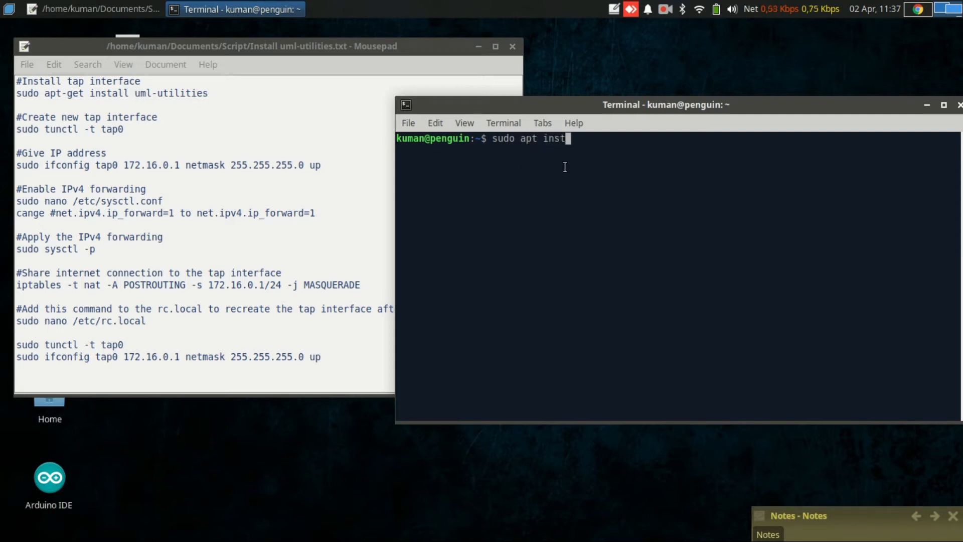
{"action": "type", "text": "all um"}
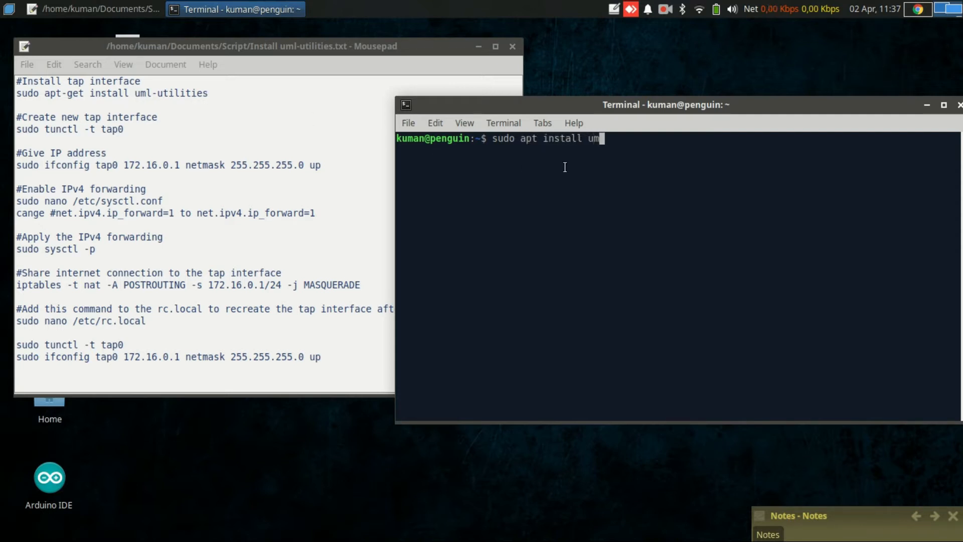
{"action": "type", "text": "l-utilit"}
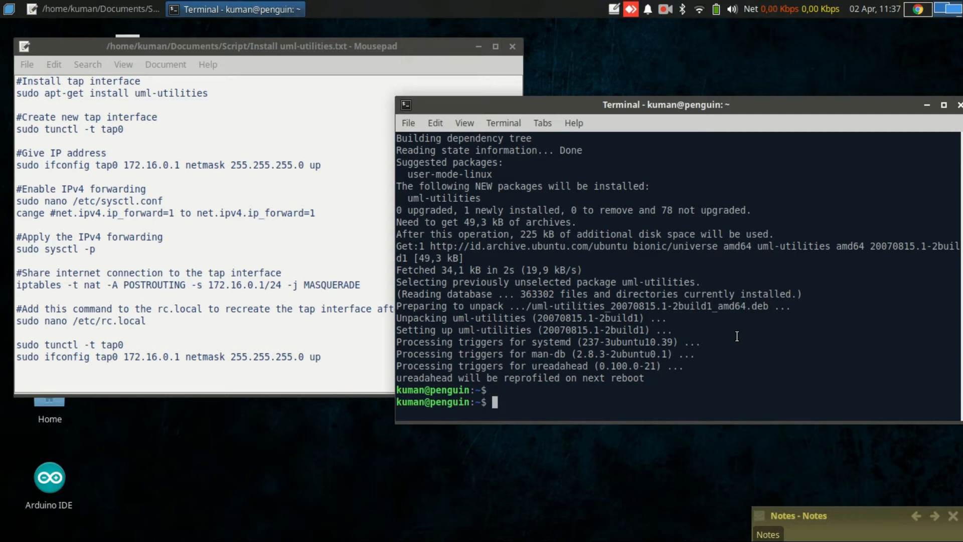
{"action": "mouse_move", "coordinate": [157, 146]}
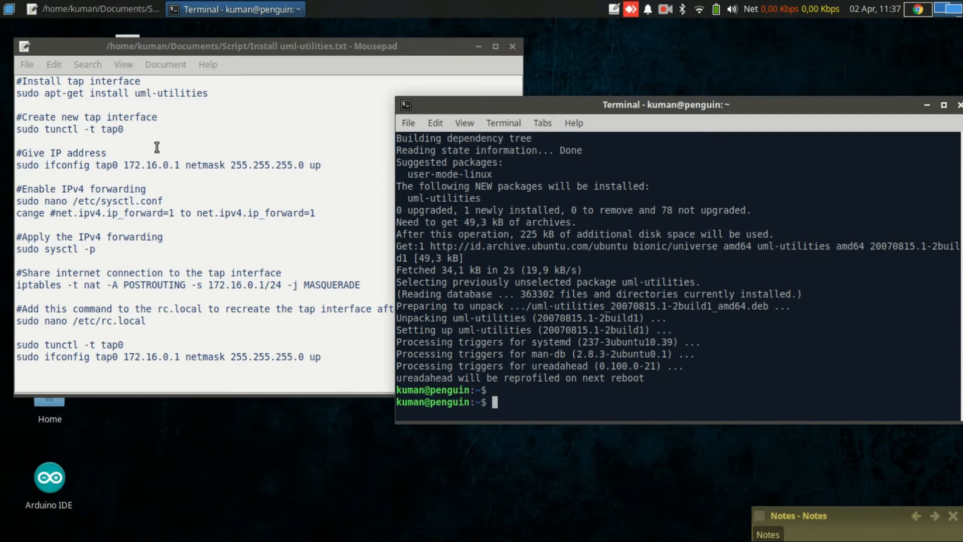
{"action": "mouse_move", "coordinate": [139, 128]}
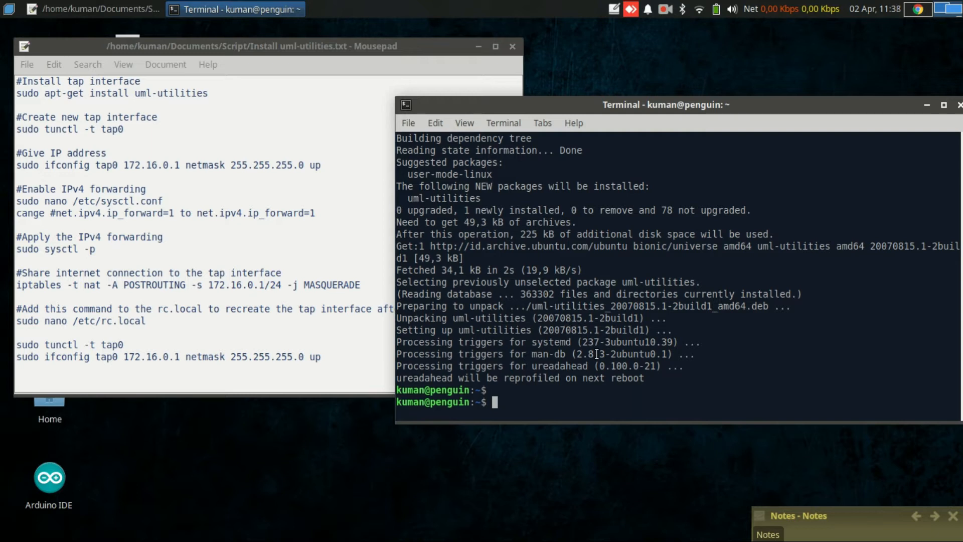
- Create the persistent tap0 interface with sudo tunctl -t tap0, then list interfaces with ifconfig
{"action": "type", "text": "sudo t"}
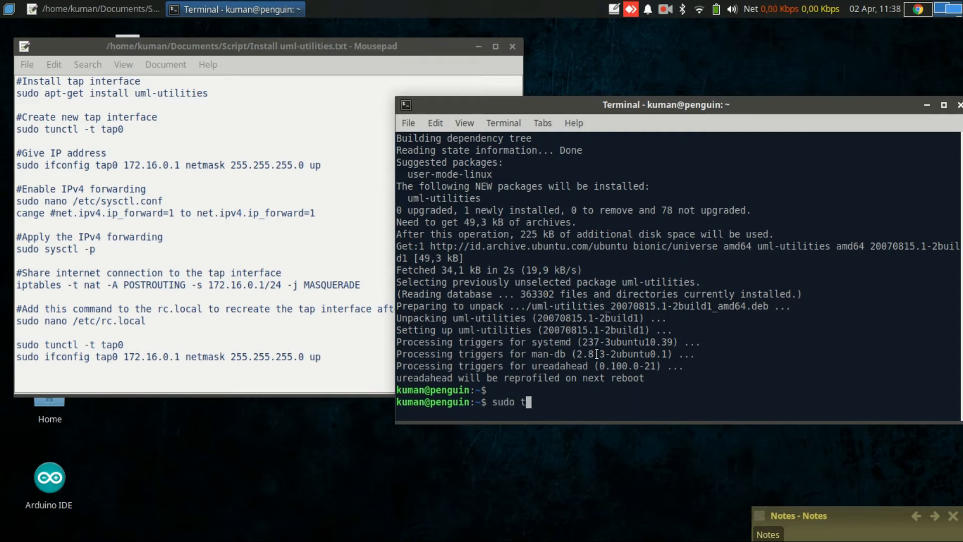
{"action": "type", "text": "unctl"}
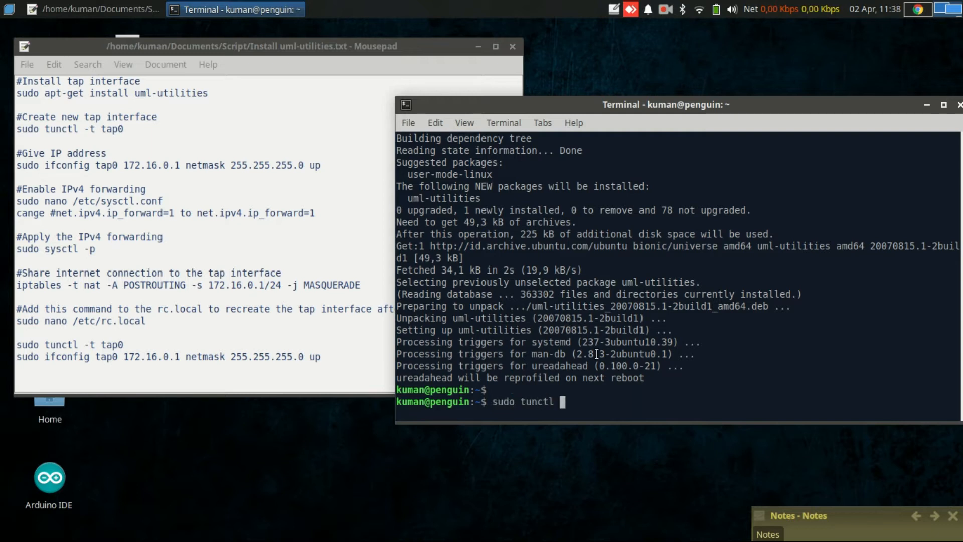
{"action": "type", "text": "-t"}
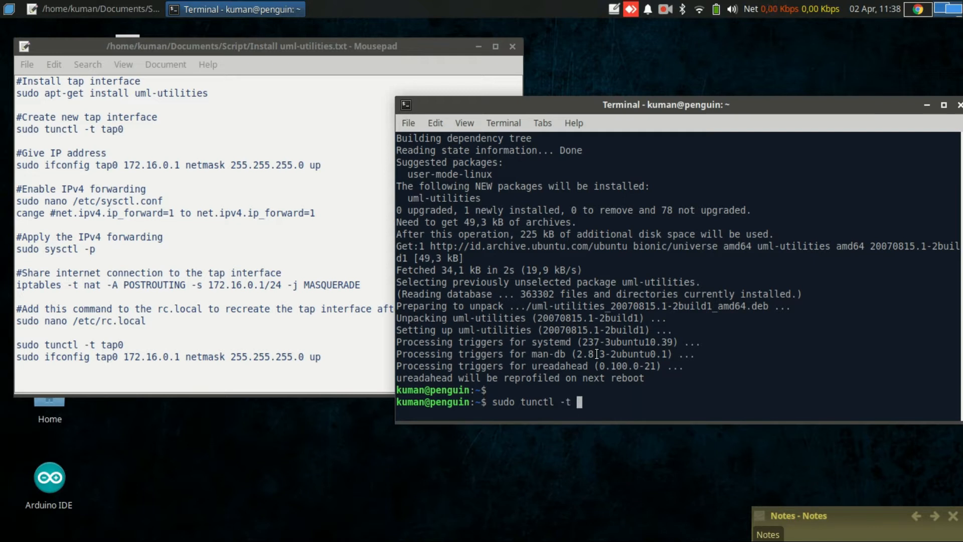
{"action": "key", "text": "Return"}
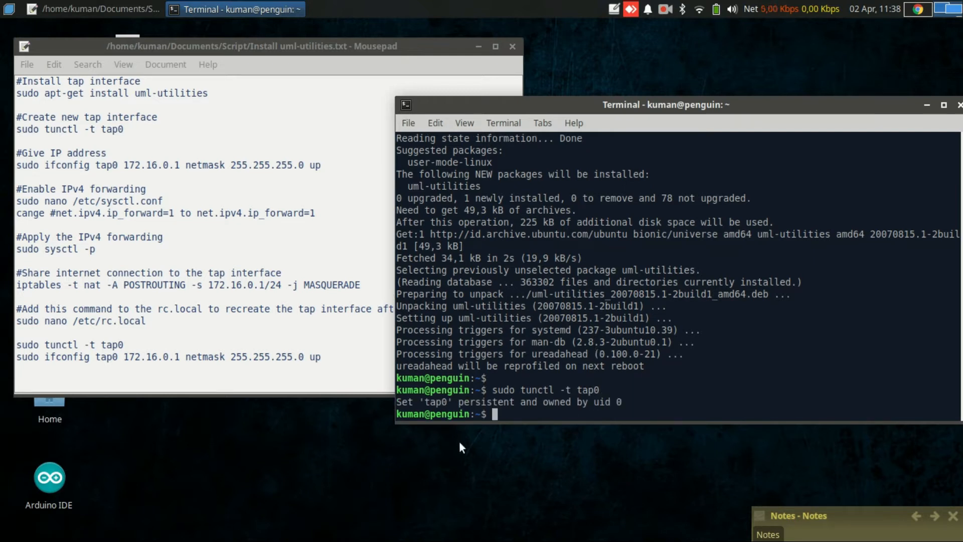
{"action": "mouse_move", "coordinate": [429, 402]}
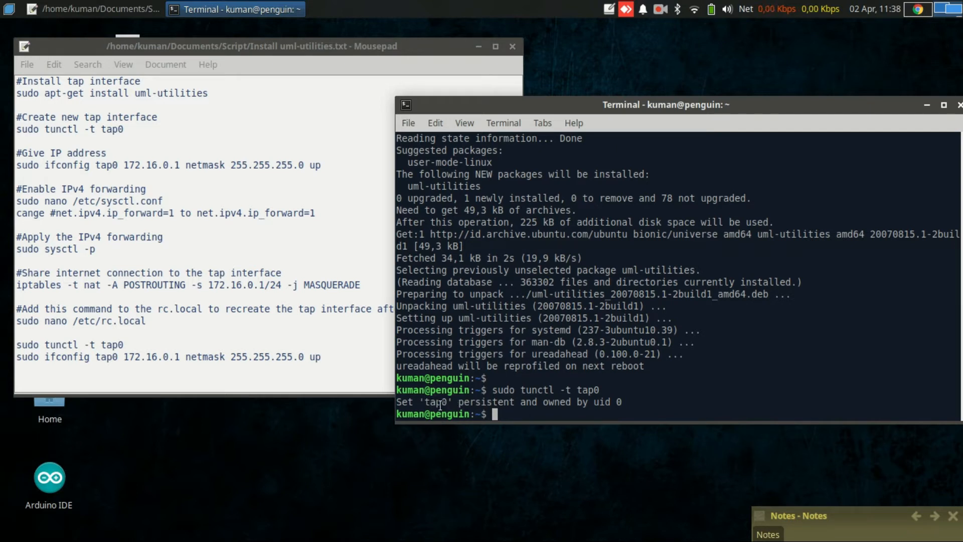
{"action": "mouse_move", "coordinate": [614, 418]}
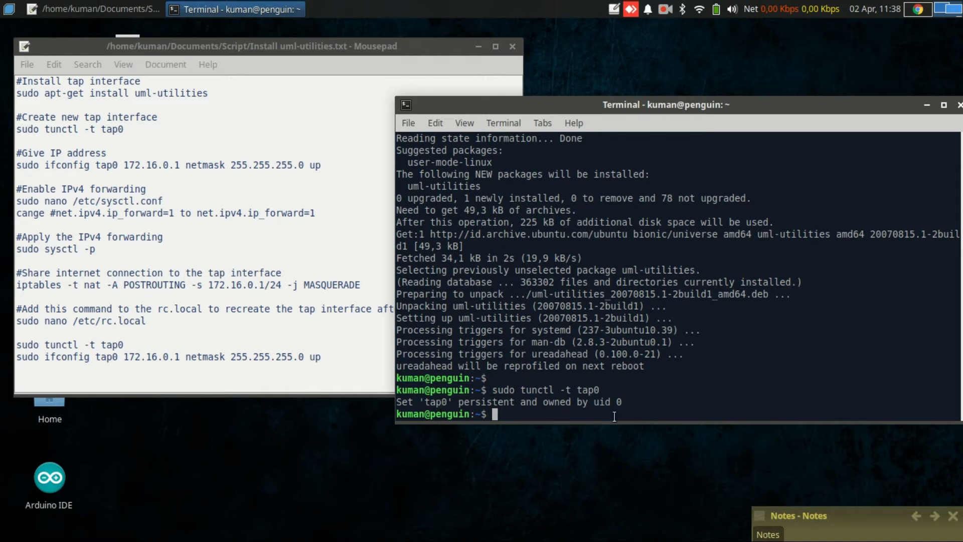
{"action": "type", "text": "ifco"}
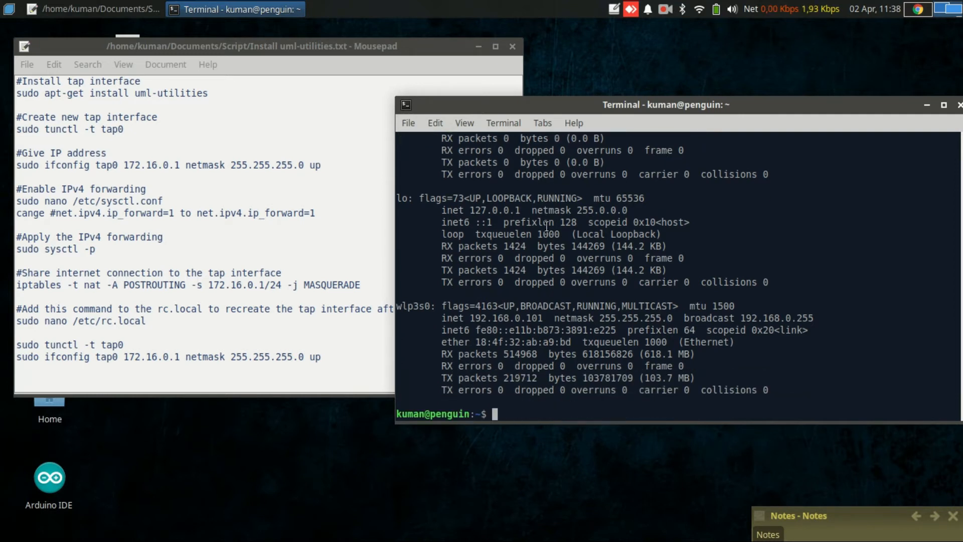
{"action": "mouse_move", "coordinate": [554, 404]}
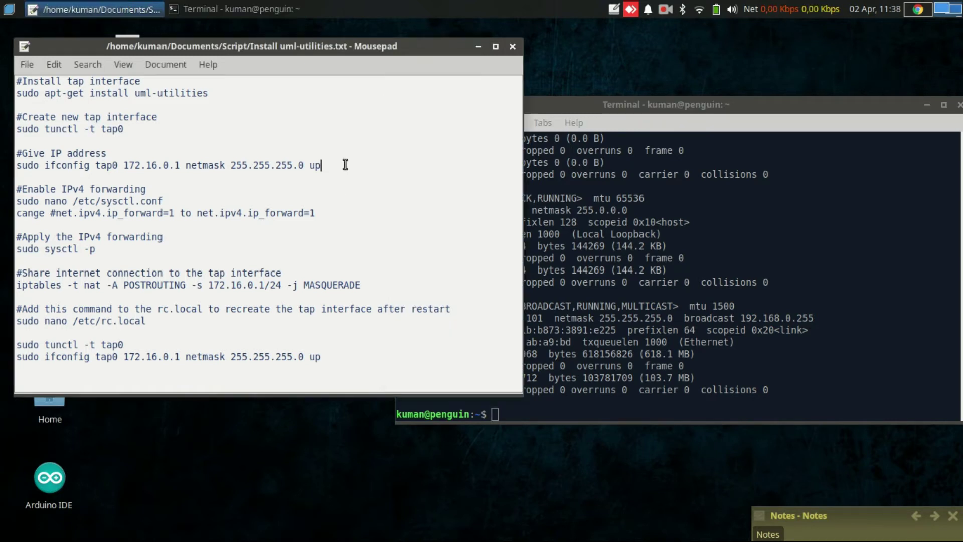
{"action": "mouse_move", "coordinate": [606, 316]}
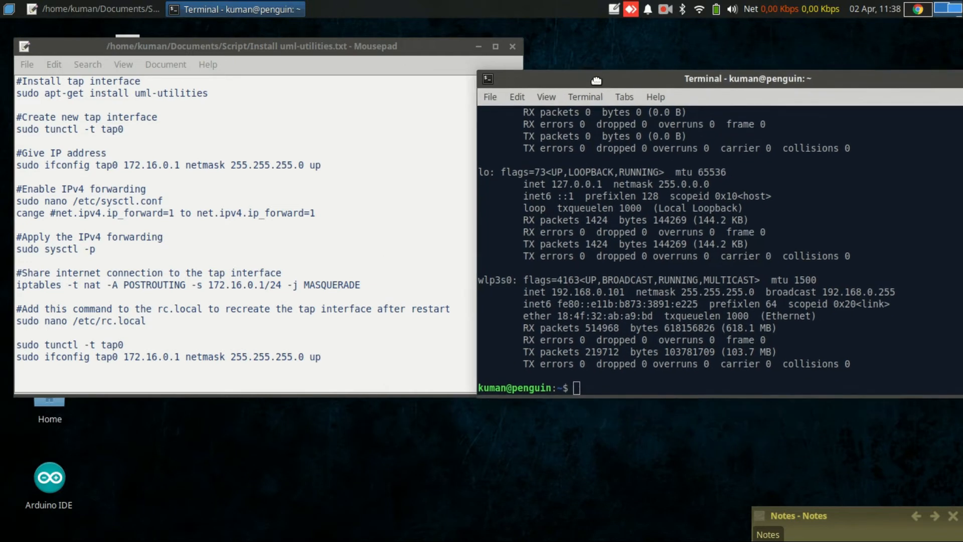
- Bring tap0 up with address 172.16.0.1 and netmask 255.255.255.0 via sudo ifconfig
{"action": "type", "text": "sudo ifconfig"}
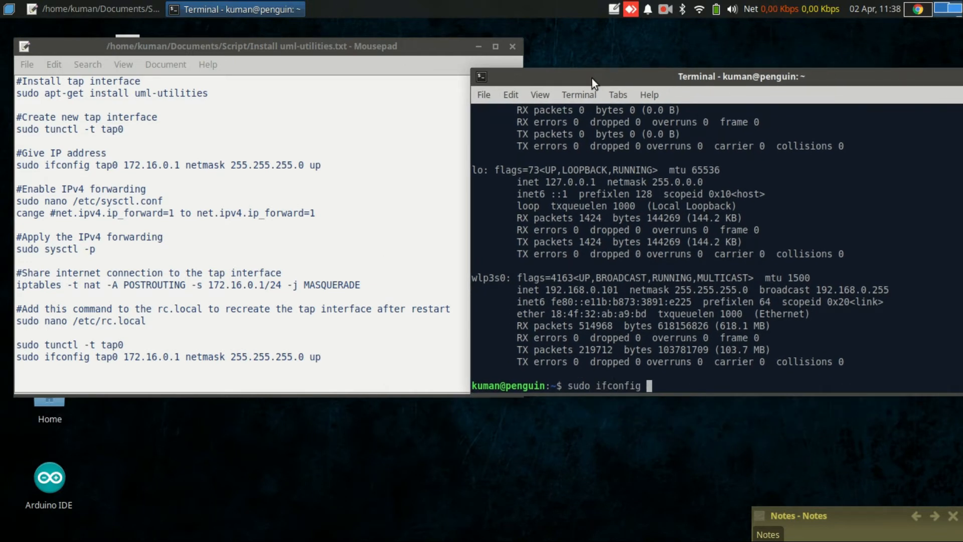
{"action": "type", "text": "tap"}
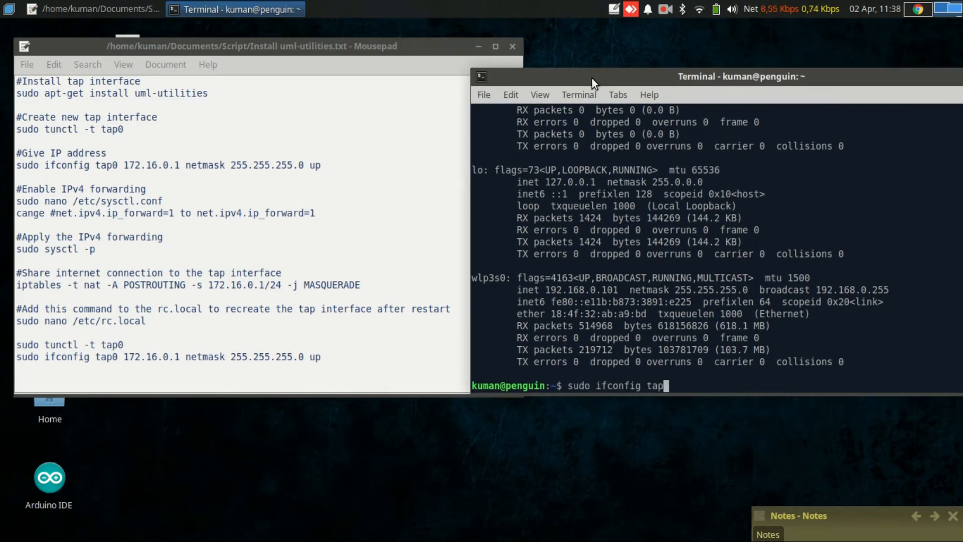
{"action": "type", "text": "0"}
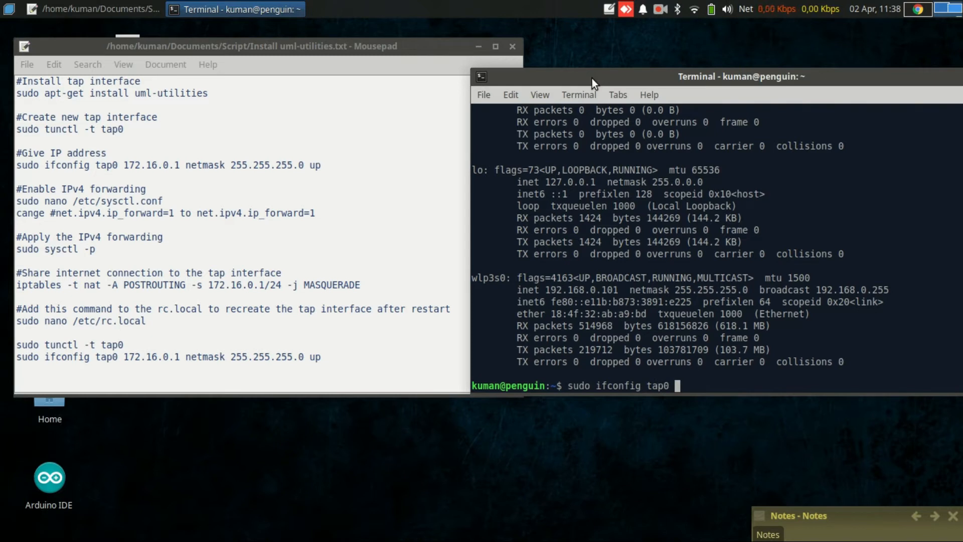
{"action": "type", "text": "172"}
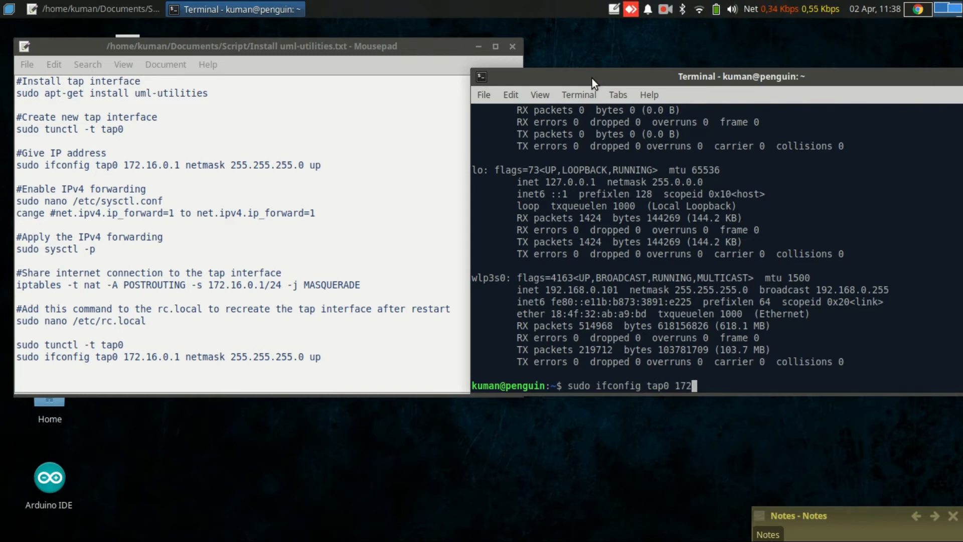
{"action": "type", "text": "."}
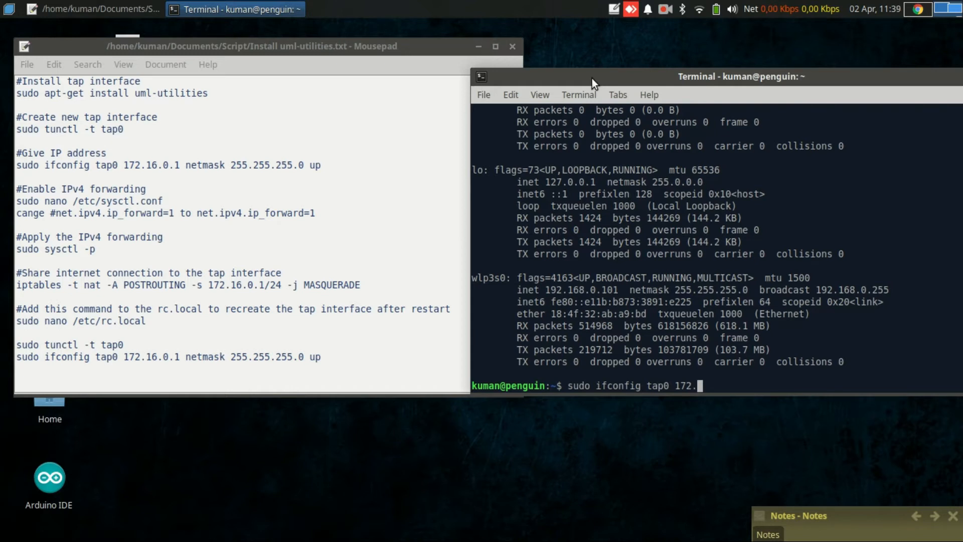
{"action": "type", "text": "16.0"}
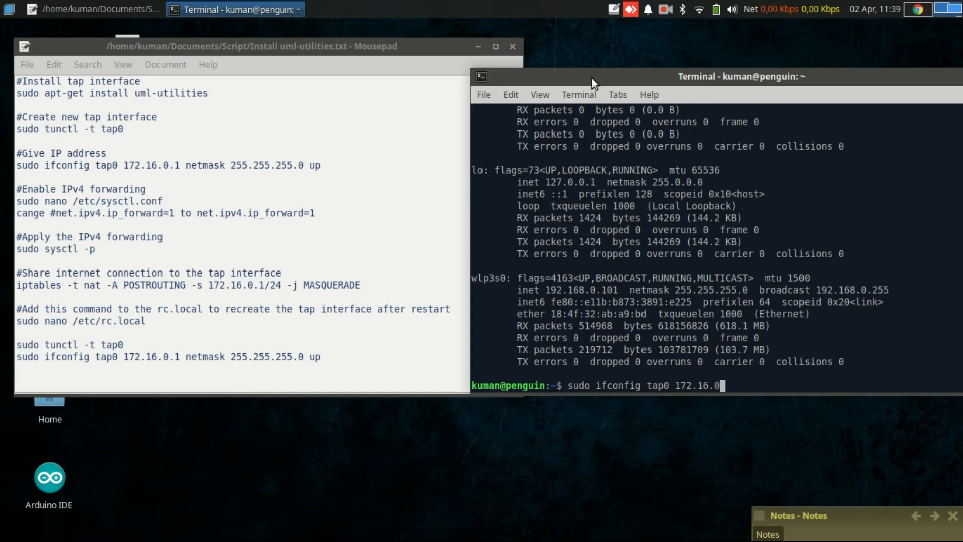
{"action": "type", "text": "1"}
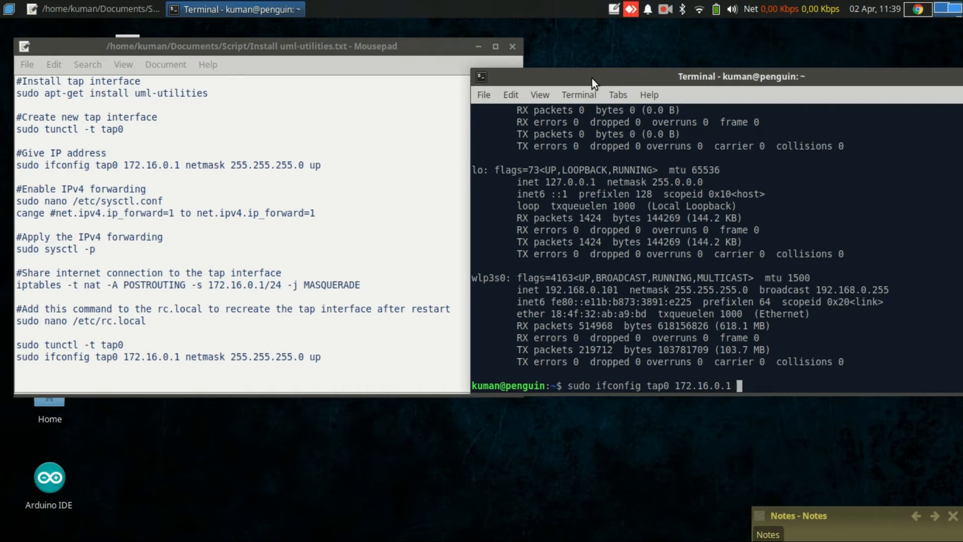
{"action": "type", "text": "netmask"}
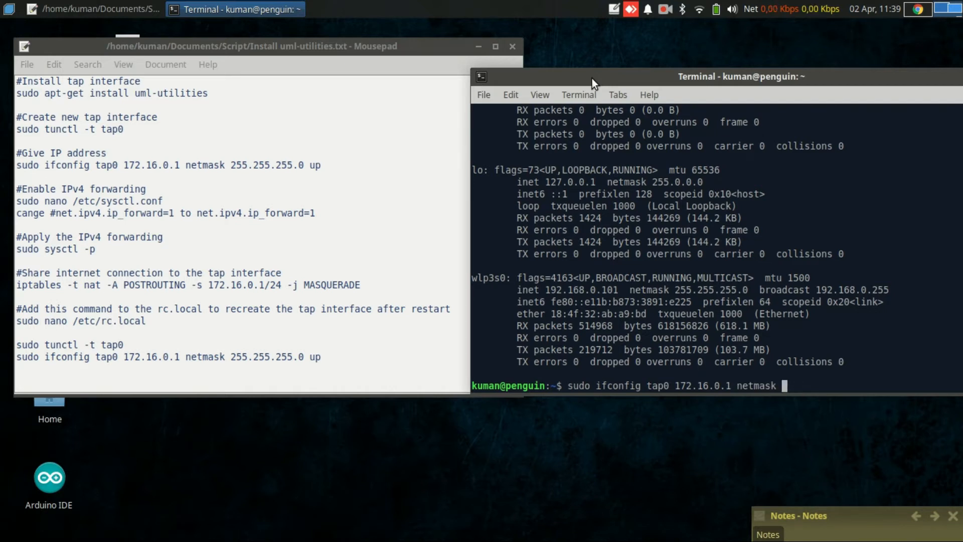
{"action": "type", "text": "255.255.255"}
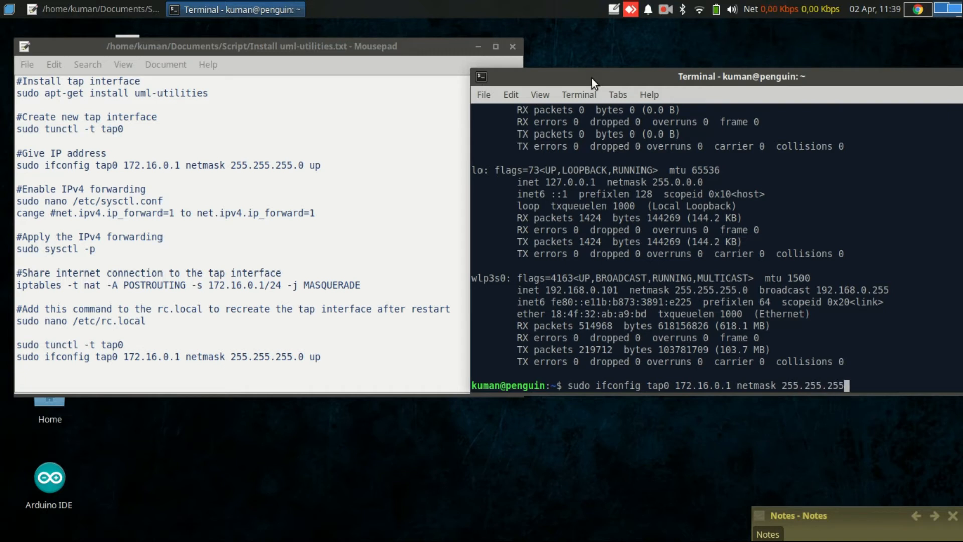
{"action": "type", "text": ".0"}
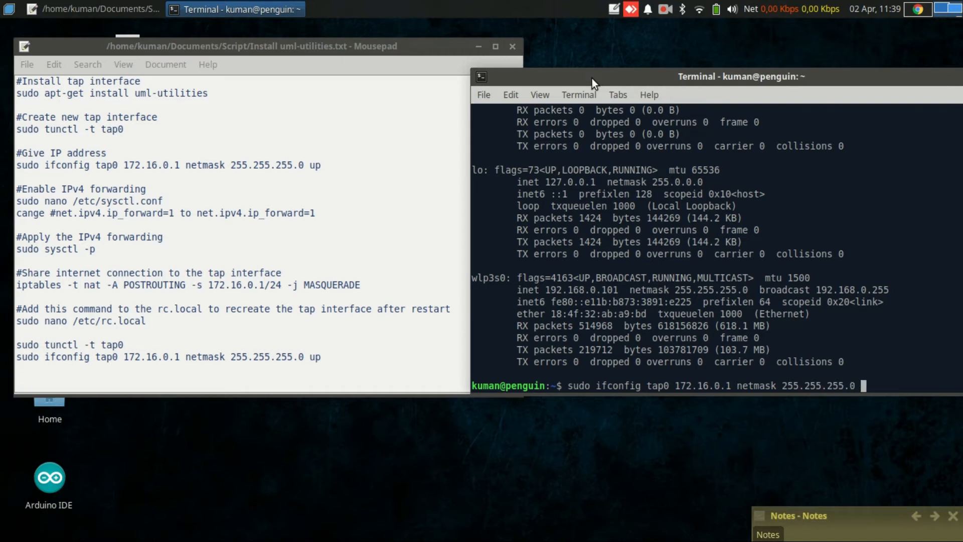
{"action": "key", "text": "Return"}
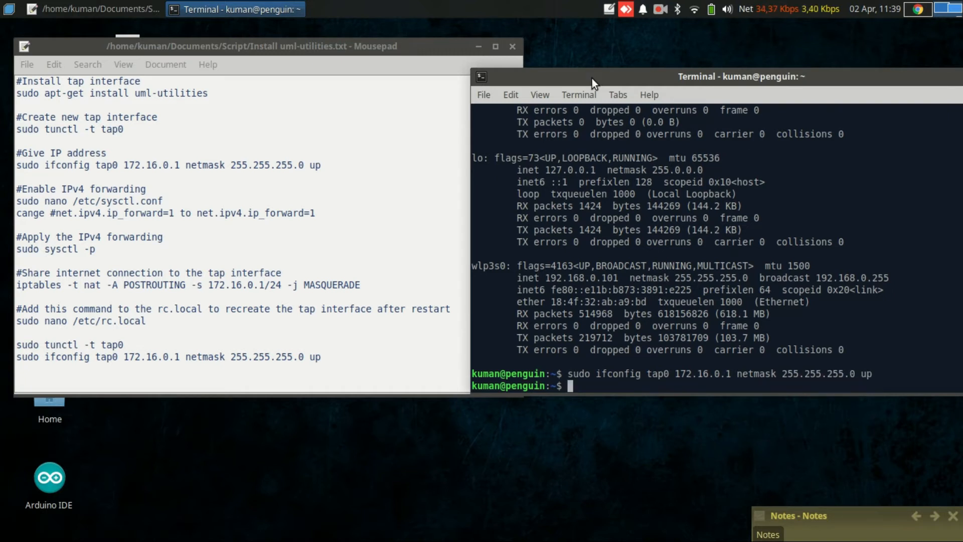
- List the interfaces with ifconfig to confirm the tap0 entry
{"action": "type", "text": "ifc"}
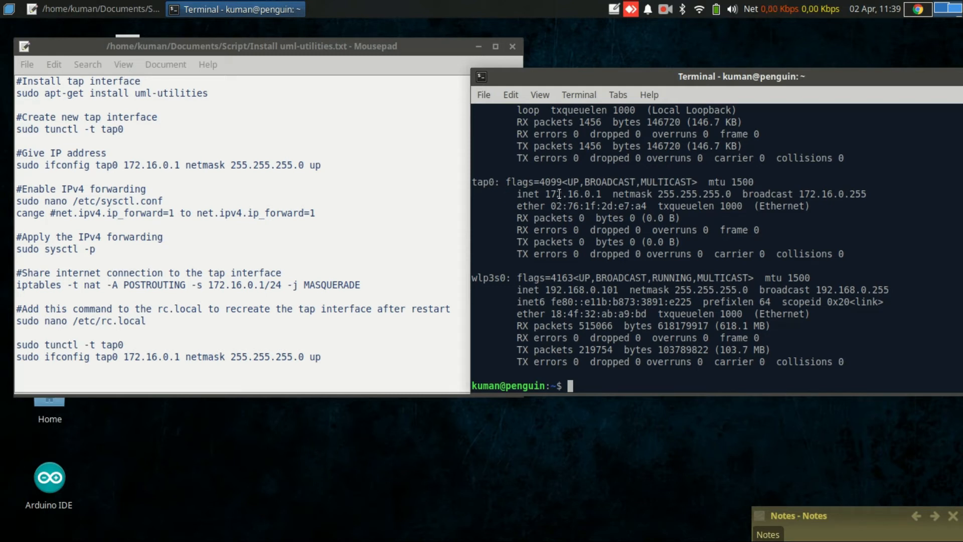
{"action": "mouse_move", "coordinate": [626, 207]}
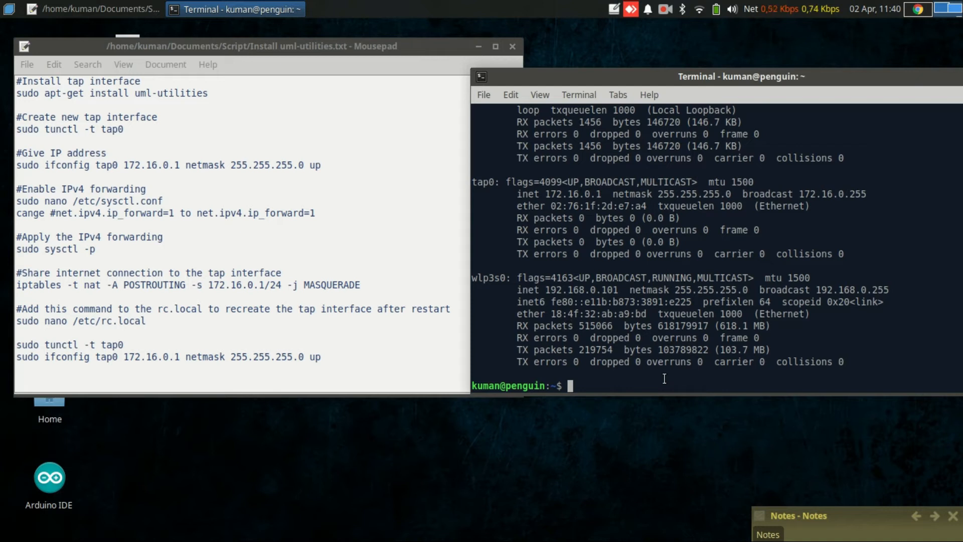
- Open /etc/sysctl.conf in nano with sudo rights
{"action": "type", "text": "sudo"}
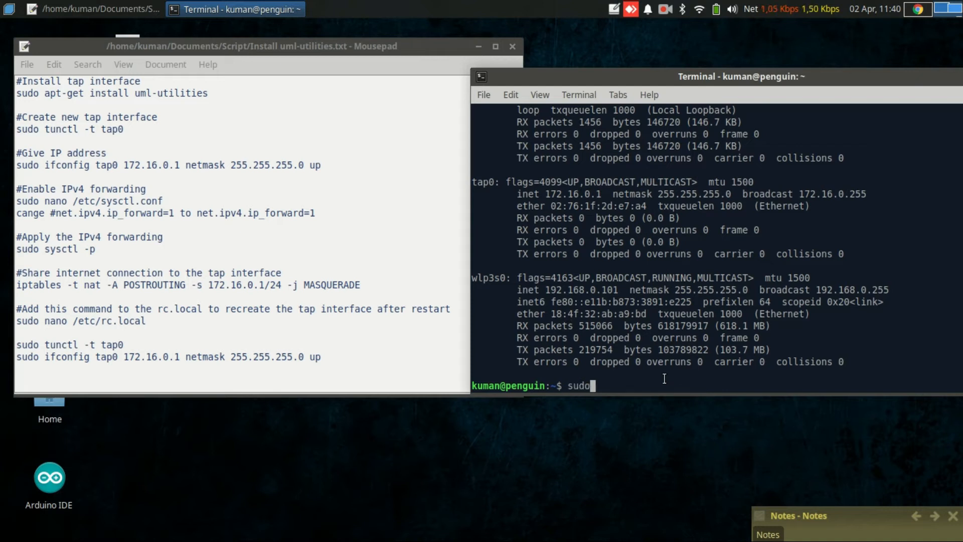
{"action": "type", "text": "/etc"}
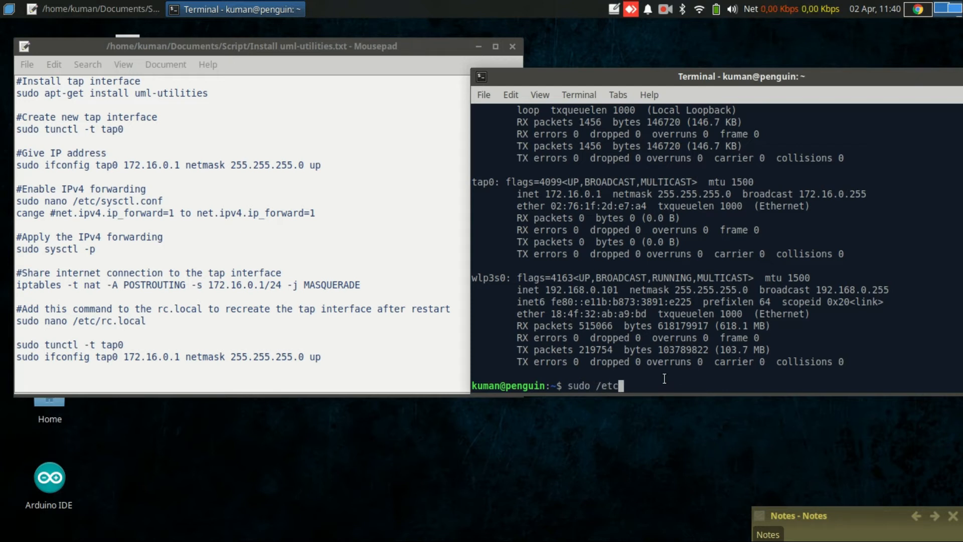
{"action": "type", "text": "nano"}
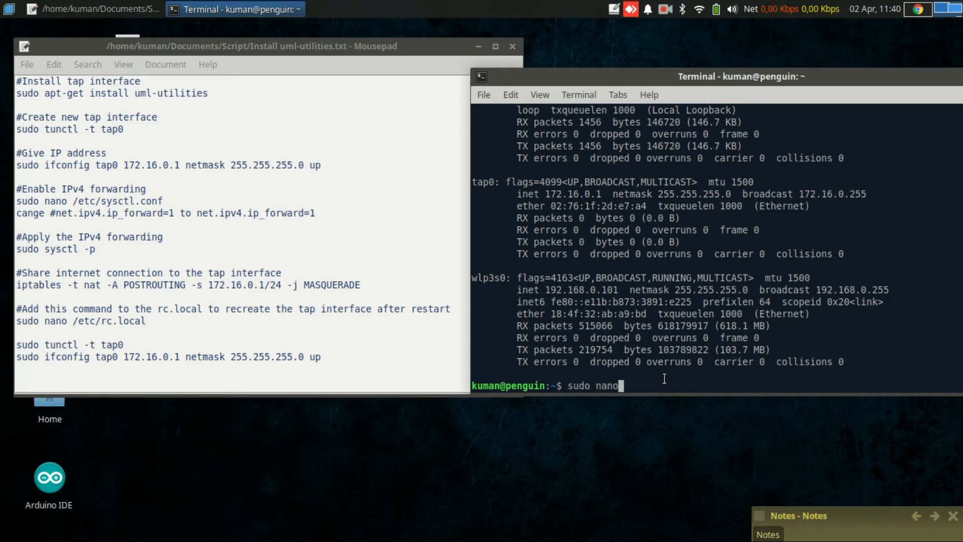
{"action": "type", "text": "/etc/"}
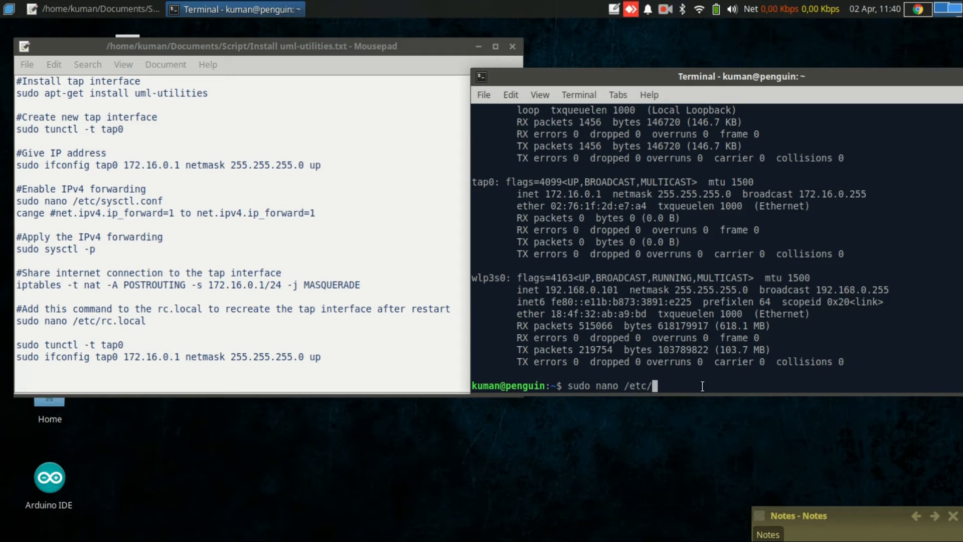
{"action": "mouse_move", "coordinate": [342, 261]}
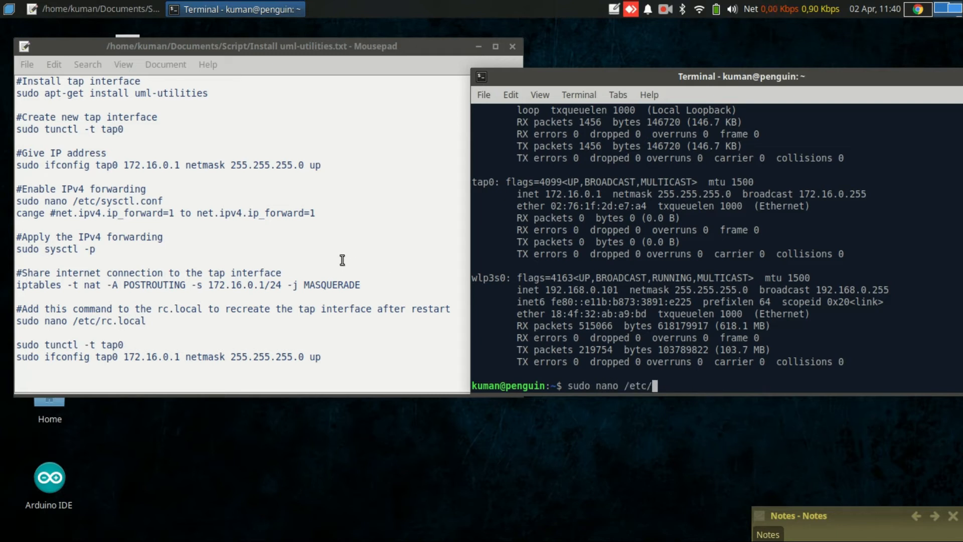
{"action": "mouse_move", "coordinate": [153, 208]}
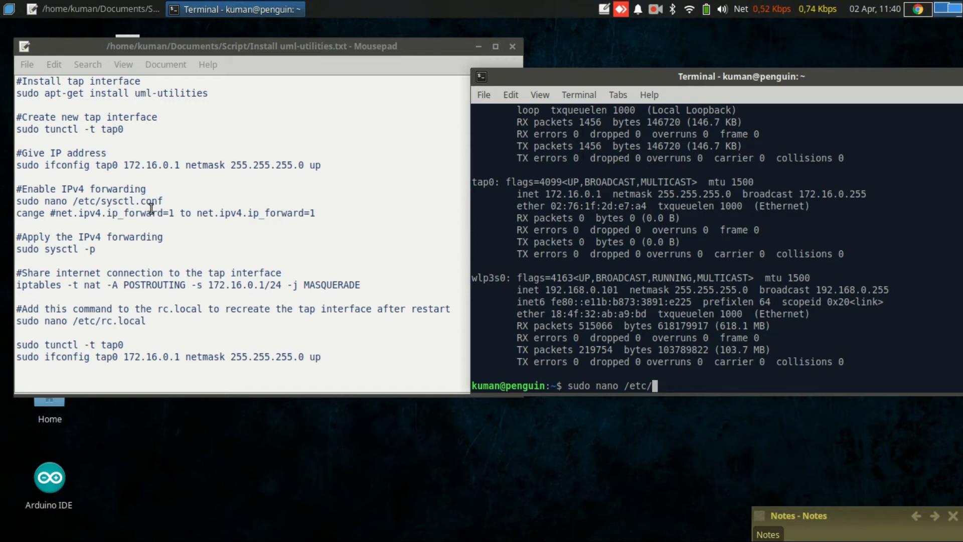
{"action": "type", "text": "sysctl."}
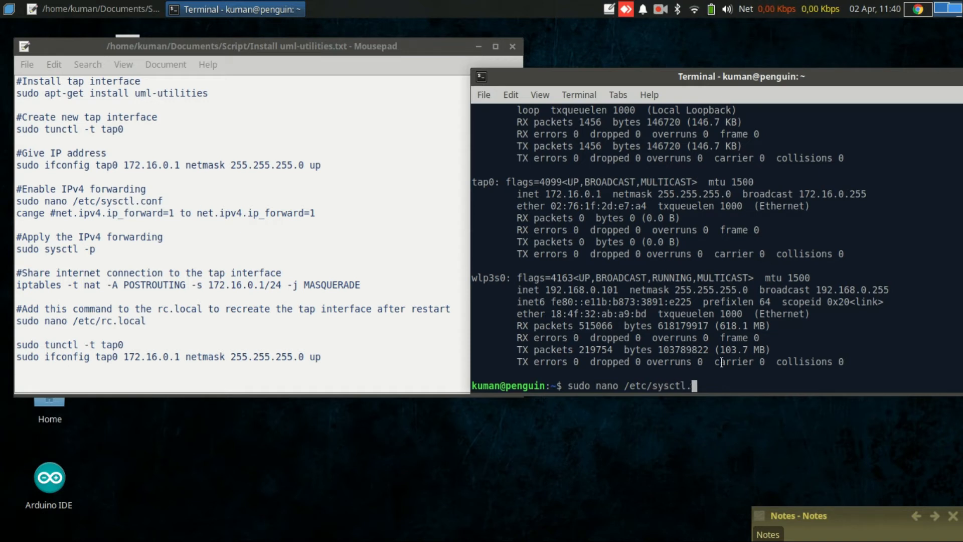
{"action": "type", "text": "conf"}
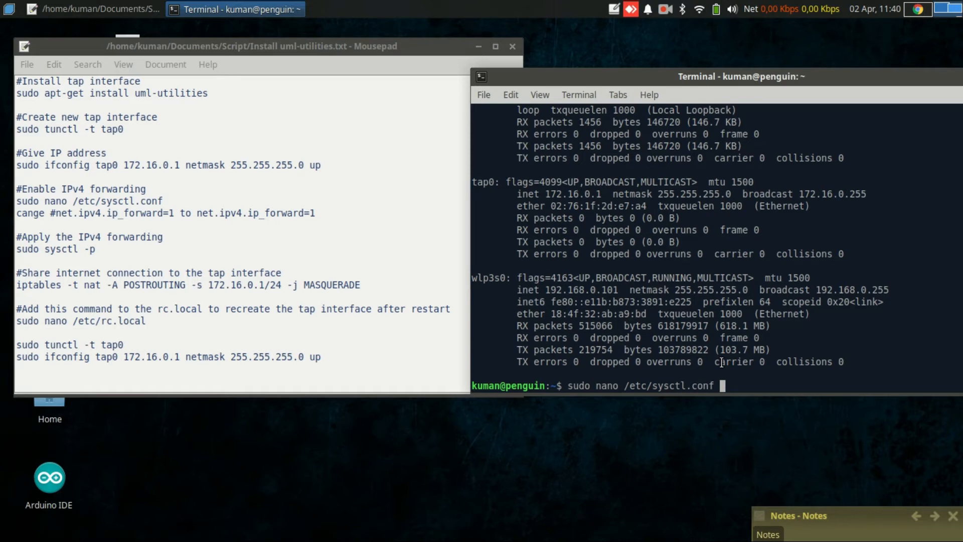
{"action": "key", "text": "Return"}
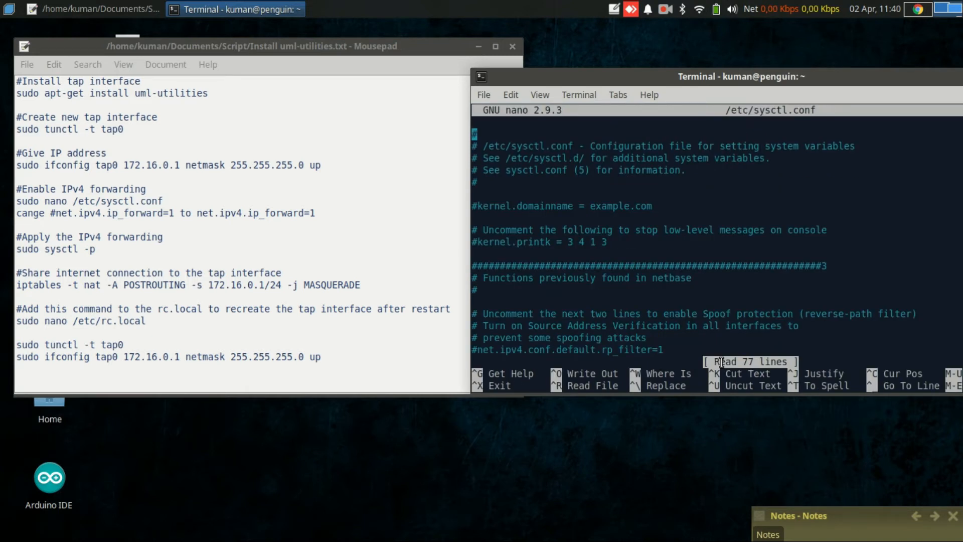
- Find net.ipv4.ip_forward=1, uncomment it and save /etc/sysctl.conf
{"action": "key", "text": "ctrl+w"}
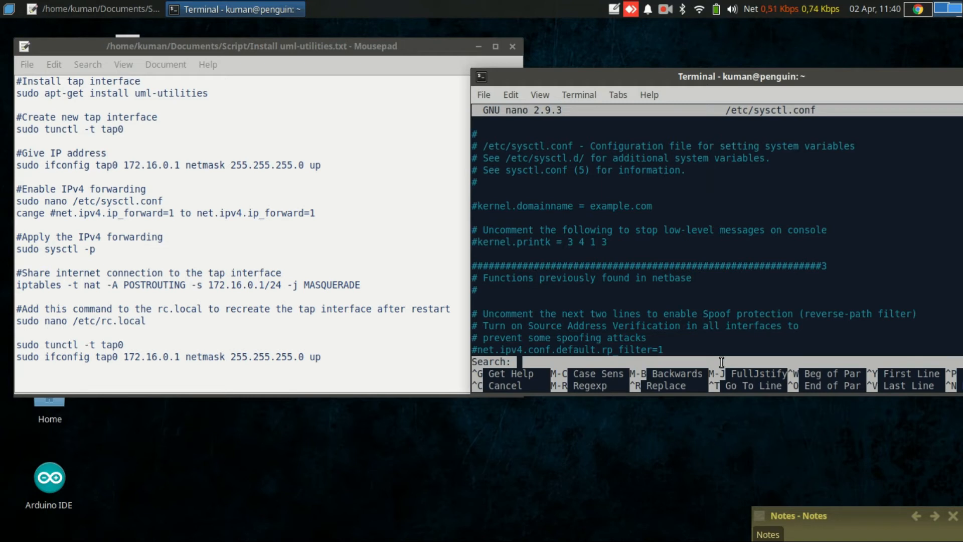
{"action": "type", "text": "ip"}
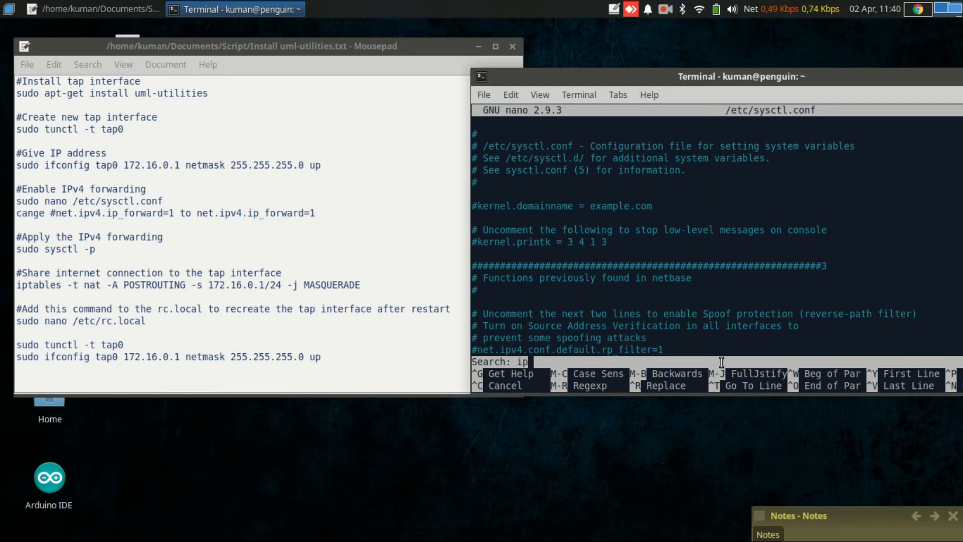
{"action": "type", "text": "forwad"}
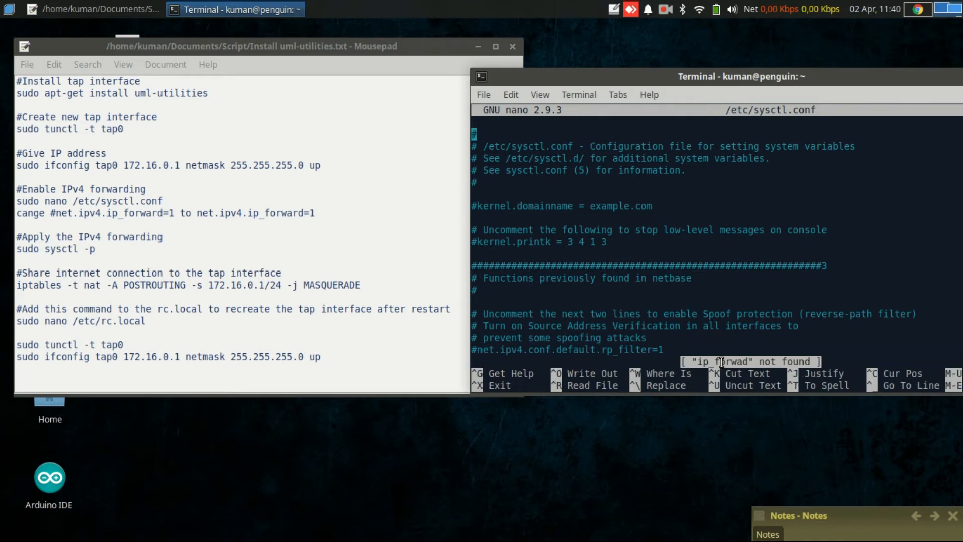
{"action": "key", "text": "ctrl+w"}
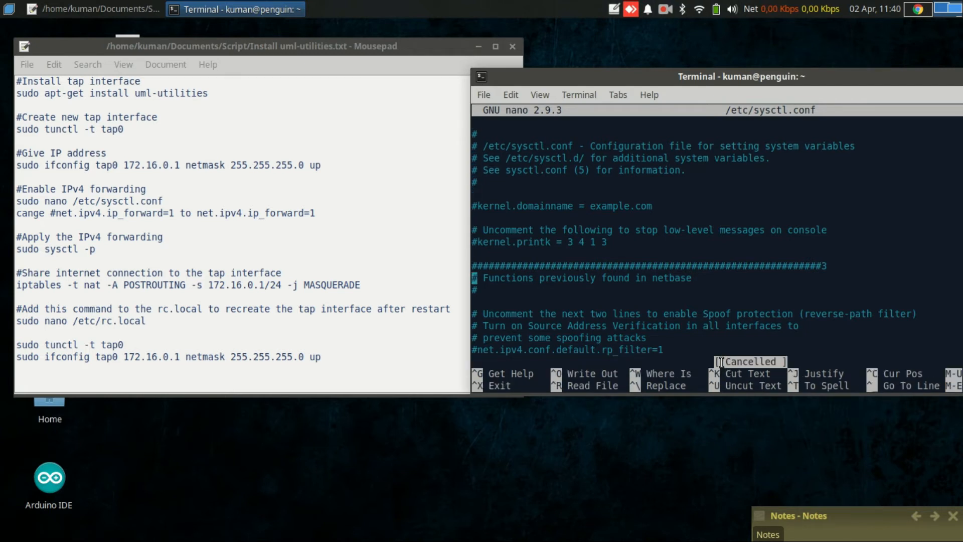
{"action": "scroll", "scroll_direction": "down", "scroll_amount": 3}
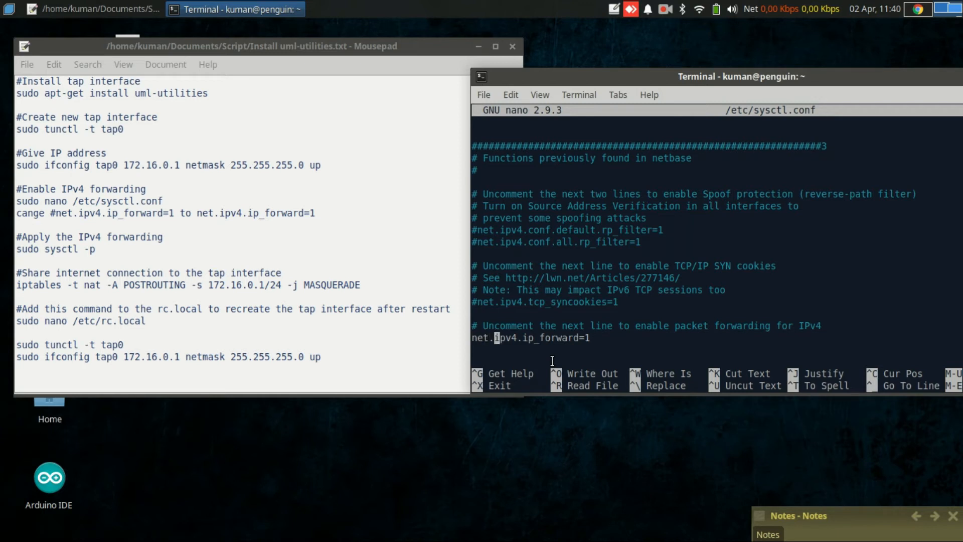
{"action": "key", "text": "ctrl+o"}
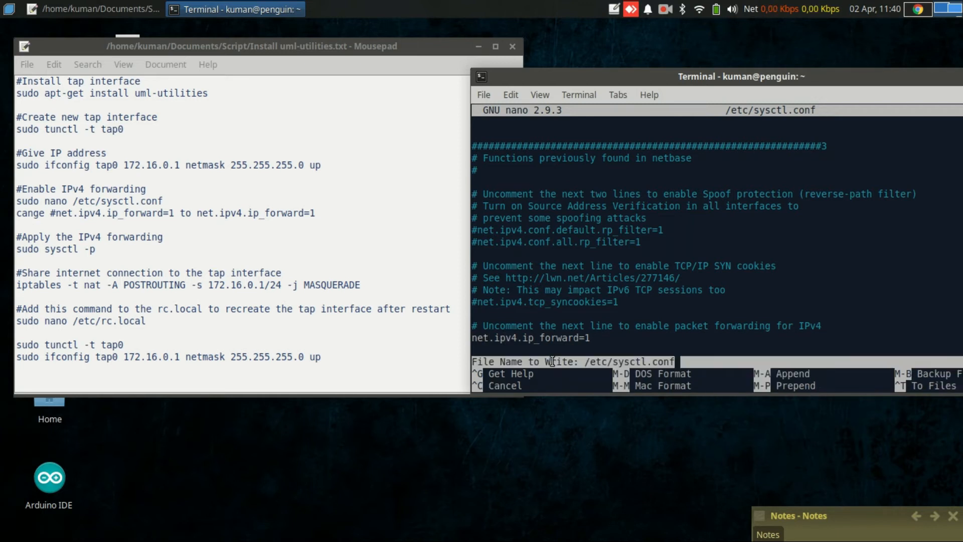
{"action": "key", "text": "Enter"}
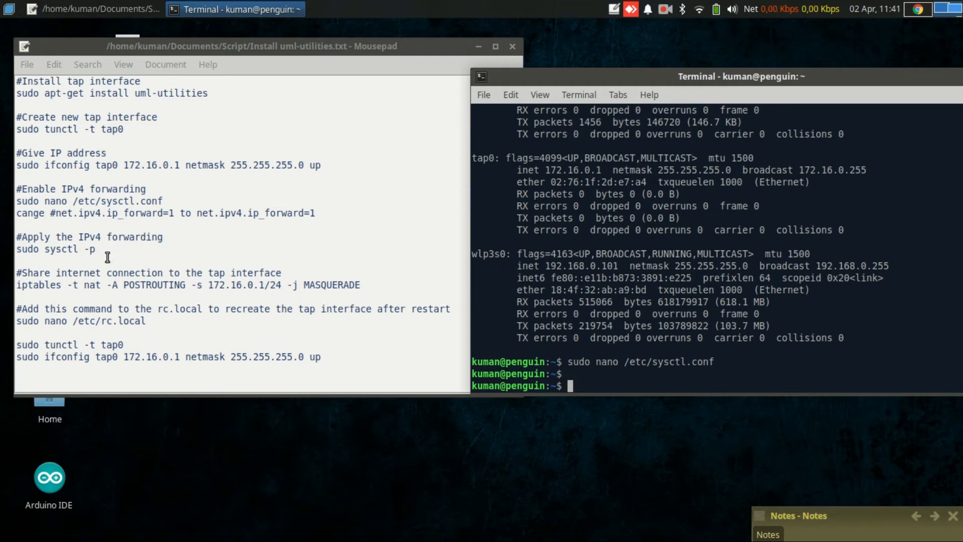
- Reload the kernel settings with sudo sysctl -p so net.ipv4.ip_forward = 1 is reported
{"action": "type", "text": "sudo sysct"}
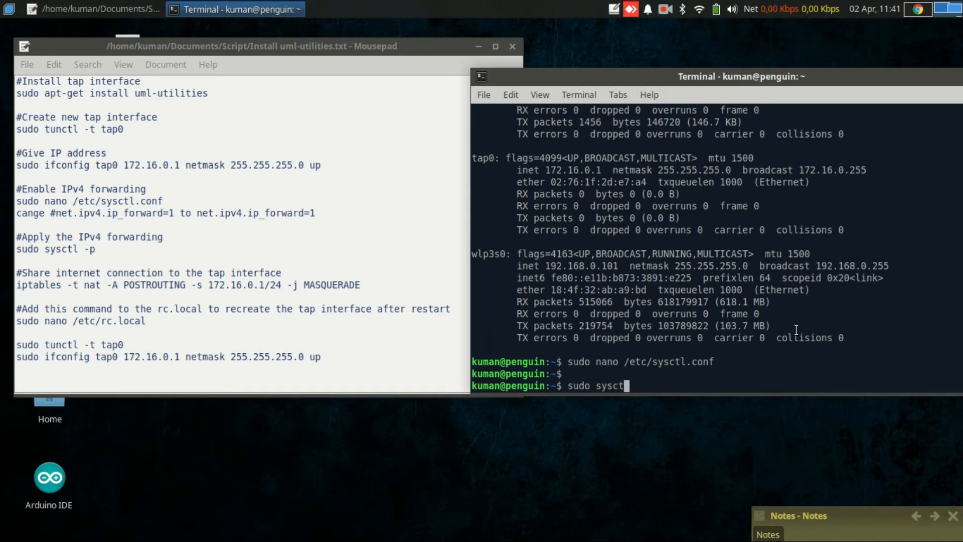
{"action": "type", "text": " -p"}
{"action": "key", "text": "Return"}
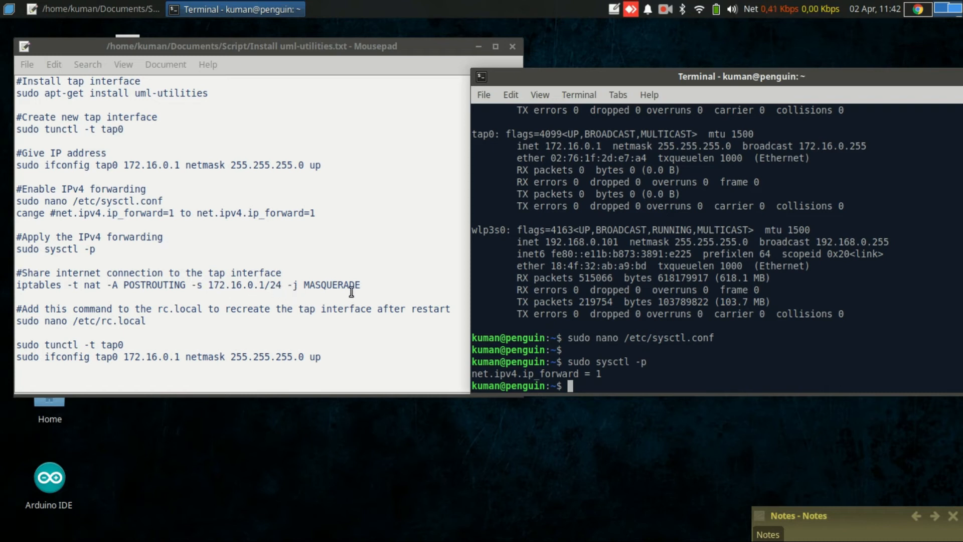
{"action": "mouse_move", "coordinate": [706, 345]}
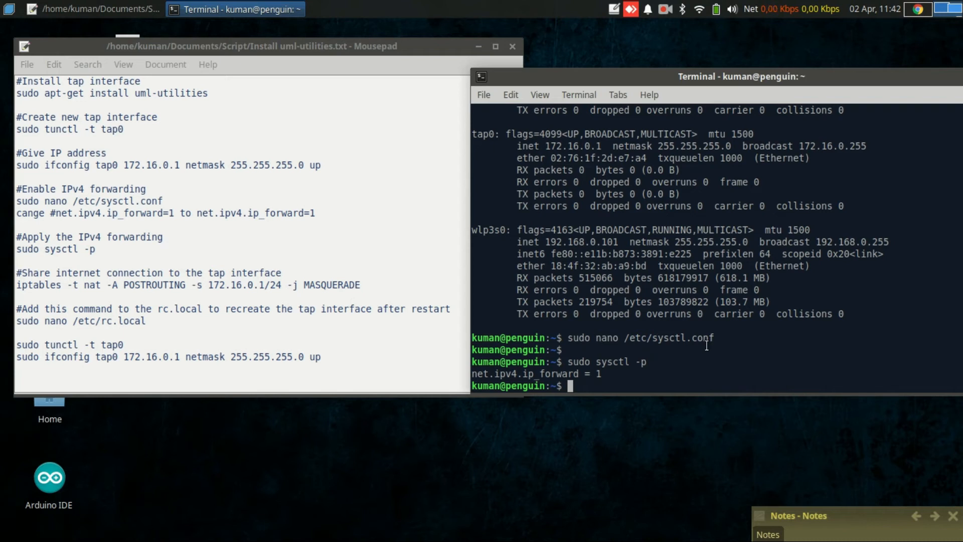
- Enter sudo iptables -t nat -A POSTROUTING -s 172.16.0.0/24 -j MASQURADE, which fails on the misspelled target
{"action": "type", "text": "sudo iptables"}
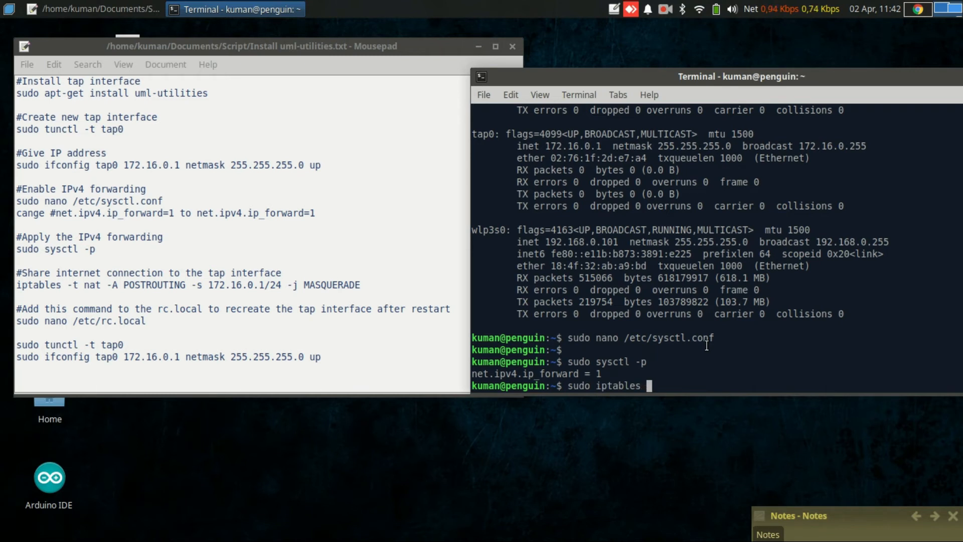
{"action": "type", "text": "-t nat"}
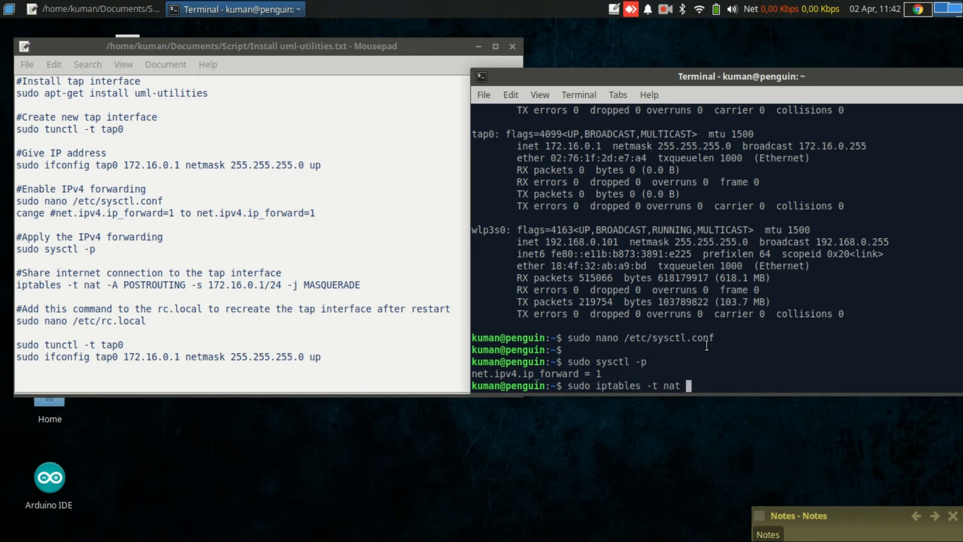
{"action": "type", "text": "-"}
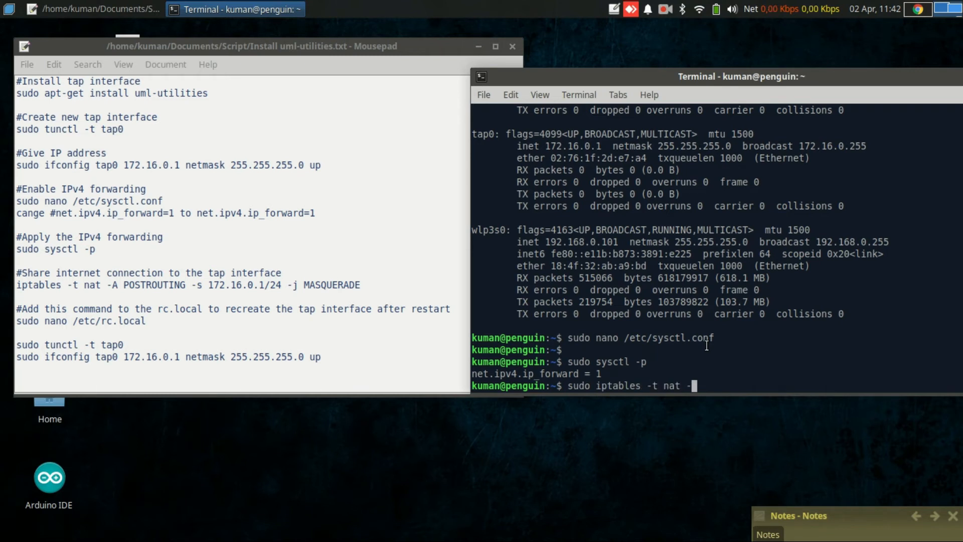
{"action": "type", "text": "A"}
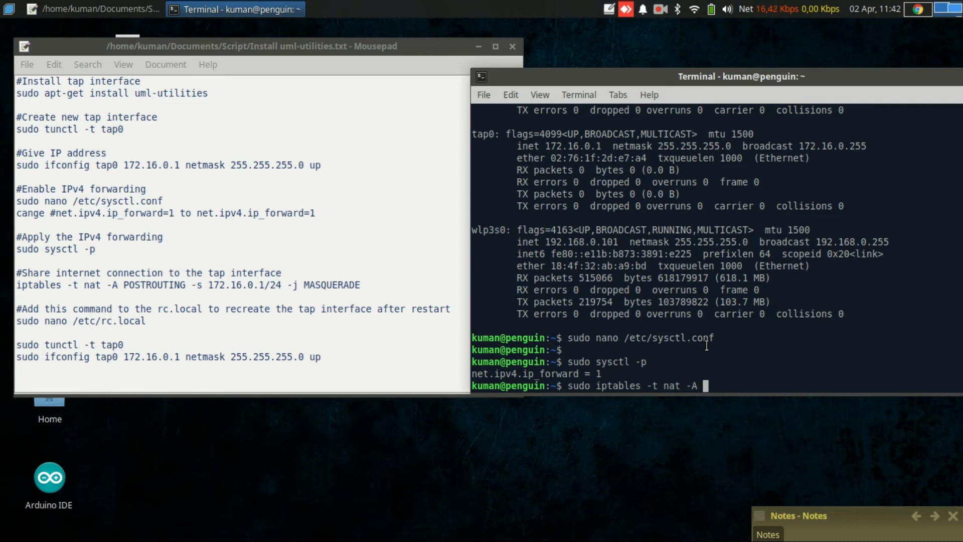
{"action": "type", "text": "POSTROUTING"}
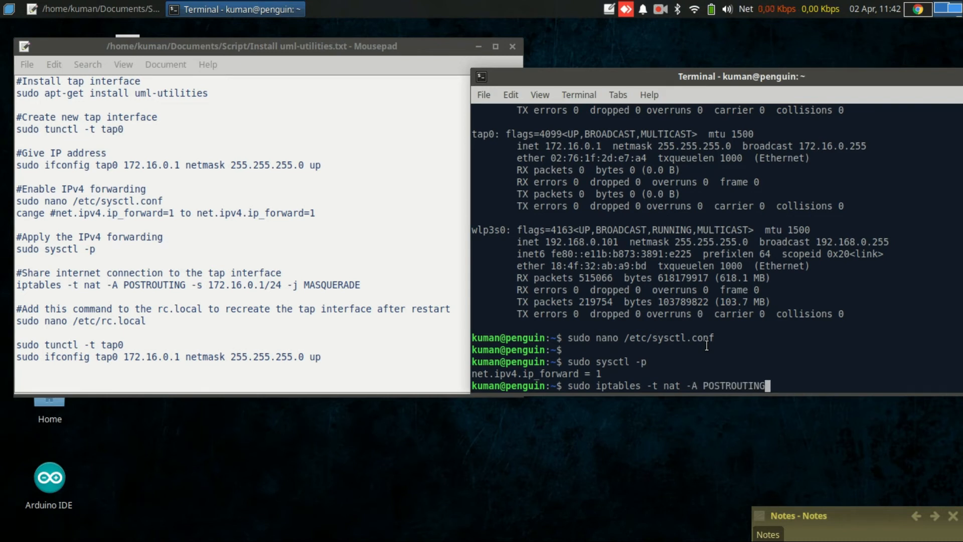
{"action": "type", "text": "-s"}
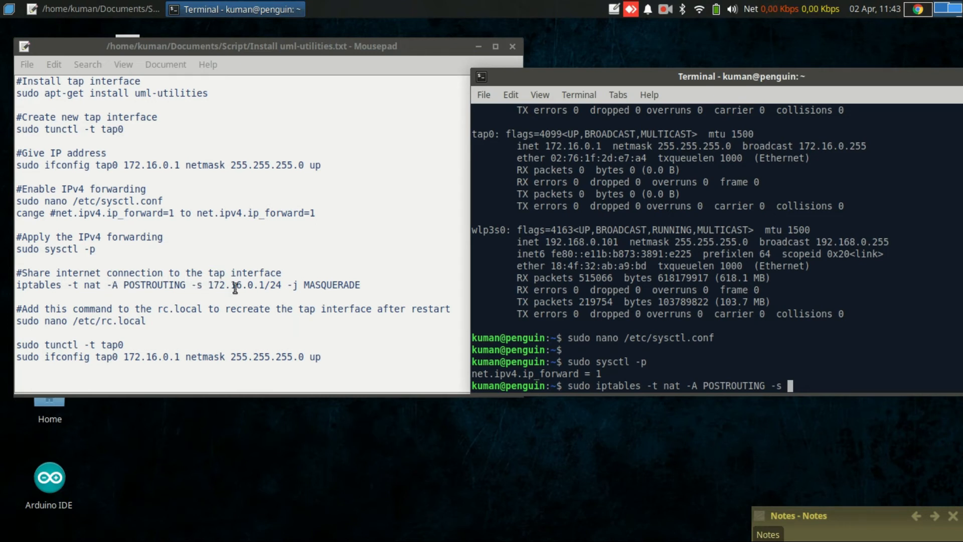
{"action": "type", "text": "172.16."}
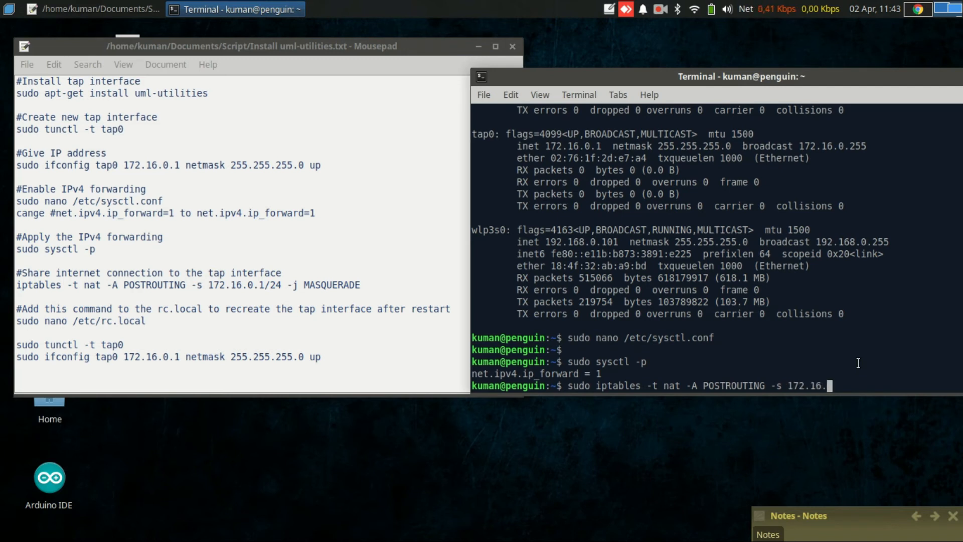
{"action": "type", "text": "0.0"}
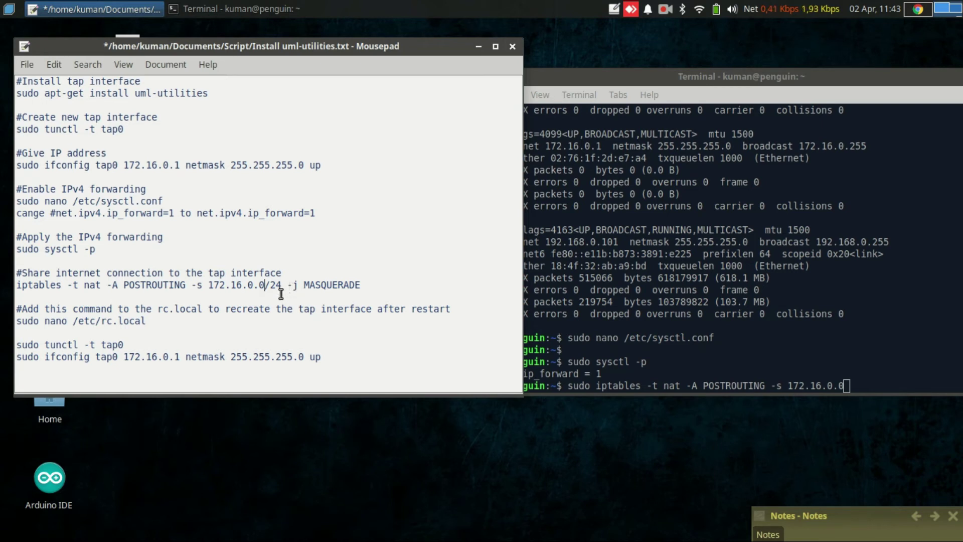
{"action": "mouse_move", "coordinate": [208, 285]}
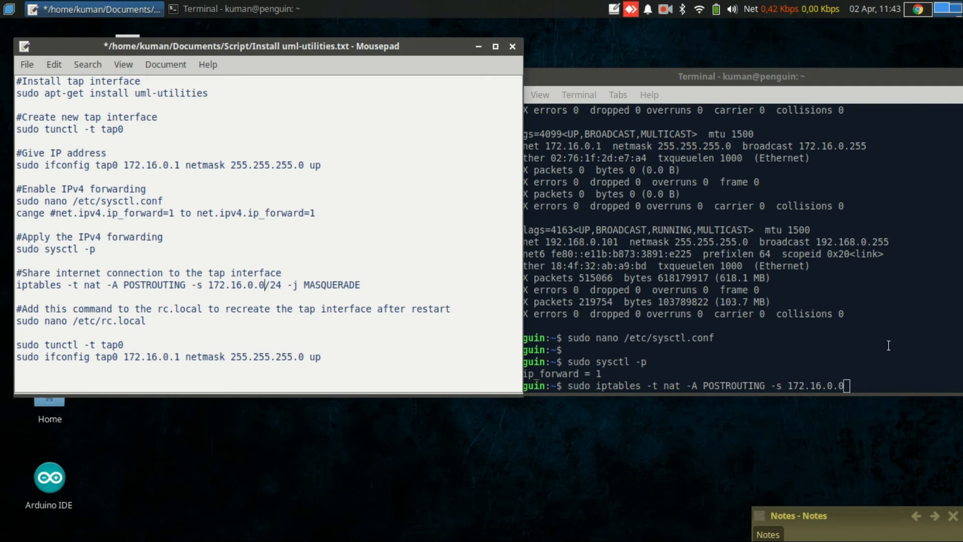
{"action": "left_click", "coordinate": [249, 8]}
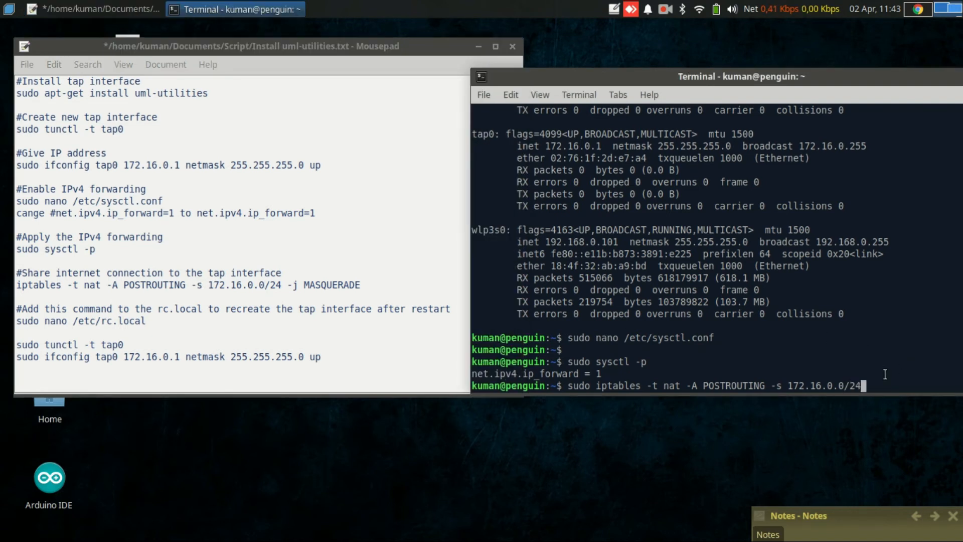
{"action": "type", "text": "-j"}
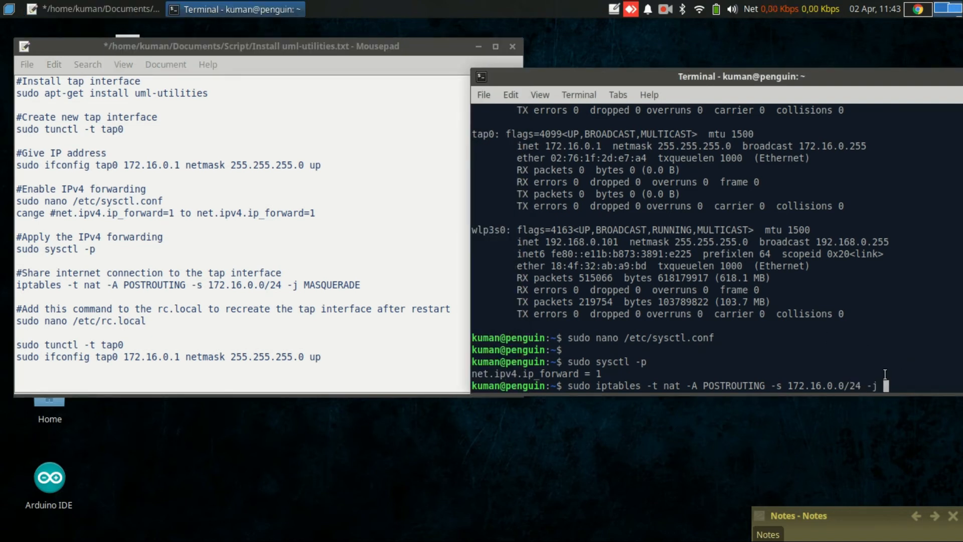
{"action": "type", "text": "MASQURADE"}
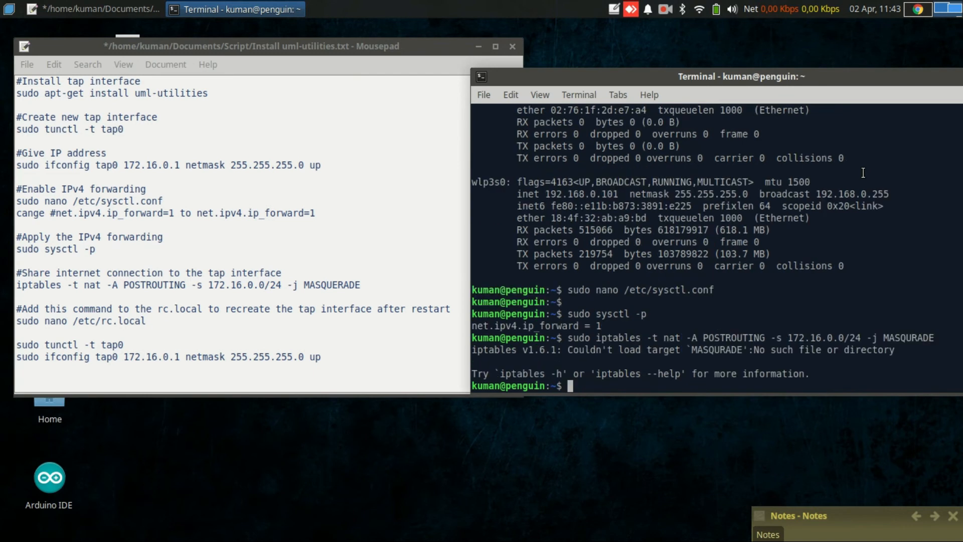
- Rerun the NAT POSTROUTING masquerade rule for 172.16.0.0/24 successfully
{"action": "type", "text": "sudo iptables -t nat -A POSTROUTING -s 172.16.0.0/24 -j MASQURADE"}
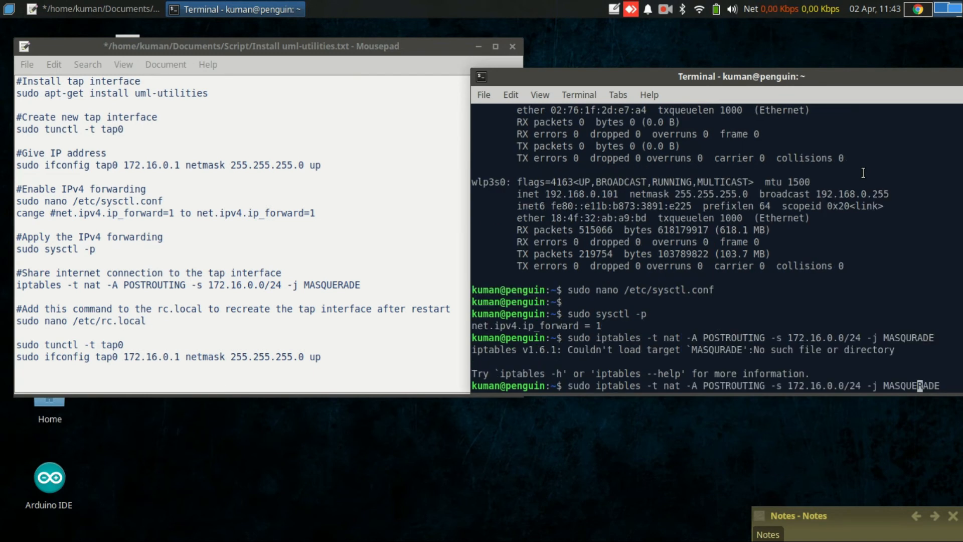
{"action": "key", "text": "Return"}
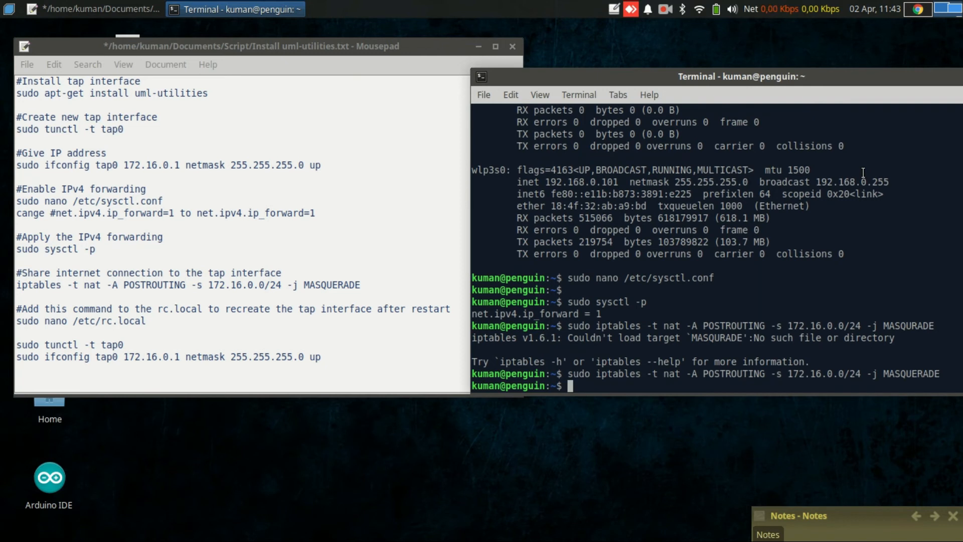
- List the nat table with sudo iptables -t nat -L to confirm the MASQUERADE rule
{"action": "type", "text": "iptables -t nat -L"}
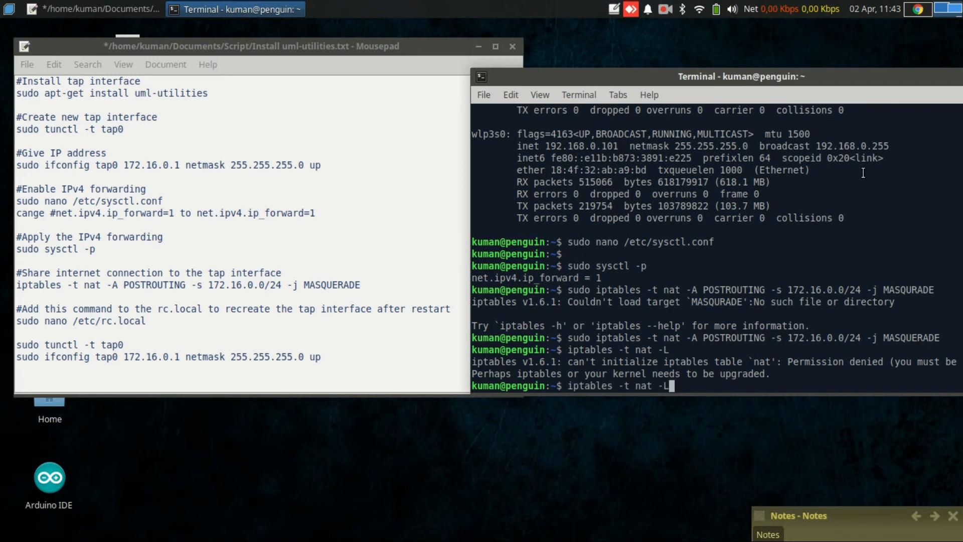
{"action": "key", "text": "Return"}
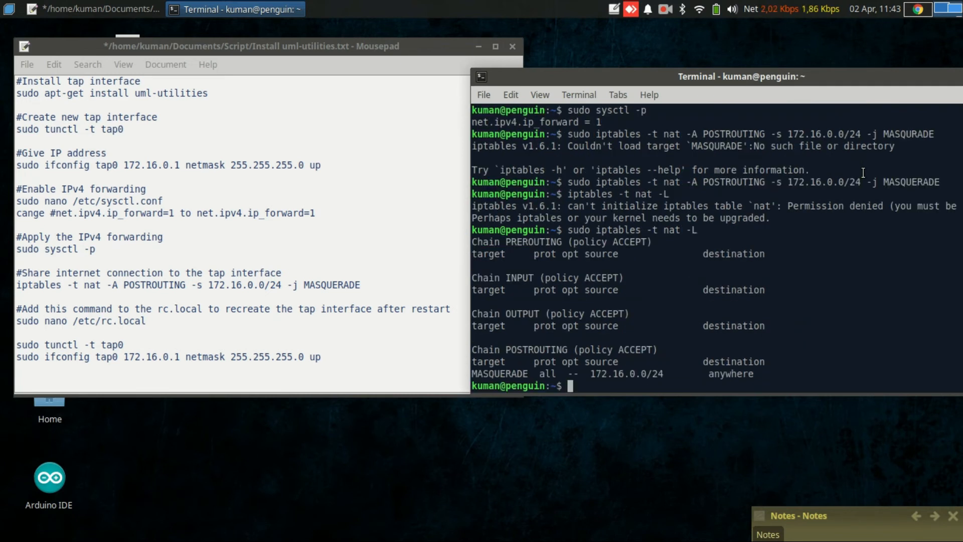
{"action": "mouse_move", "coordinate": [623, 372]}
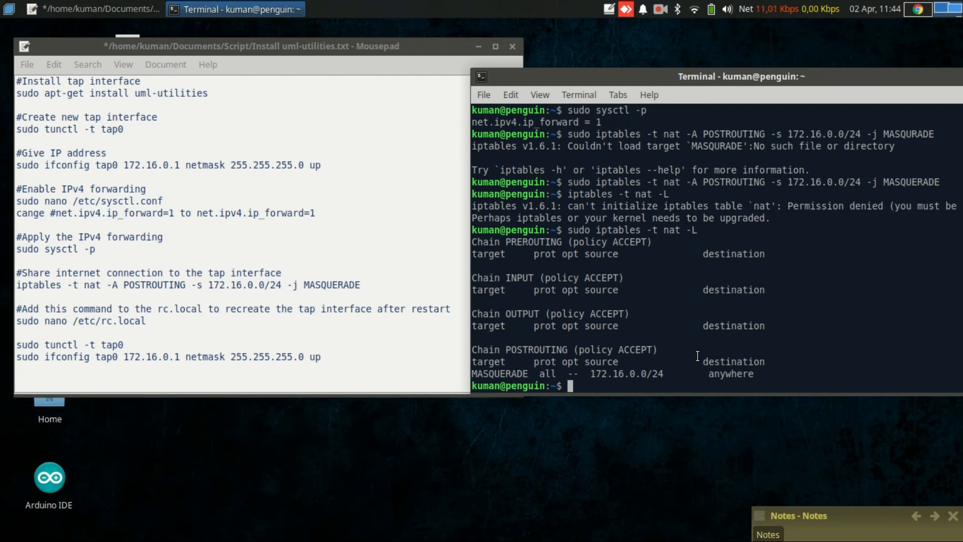
{"action": "mouse_move", "coordinate": [664, 359]}
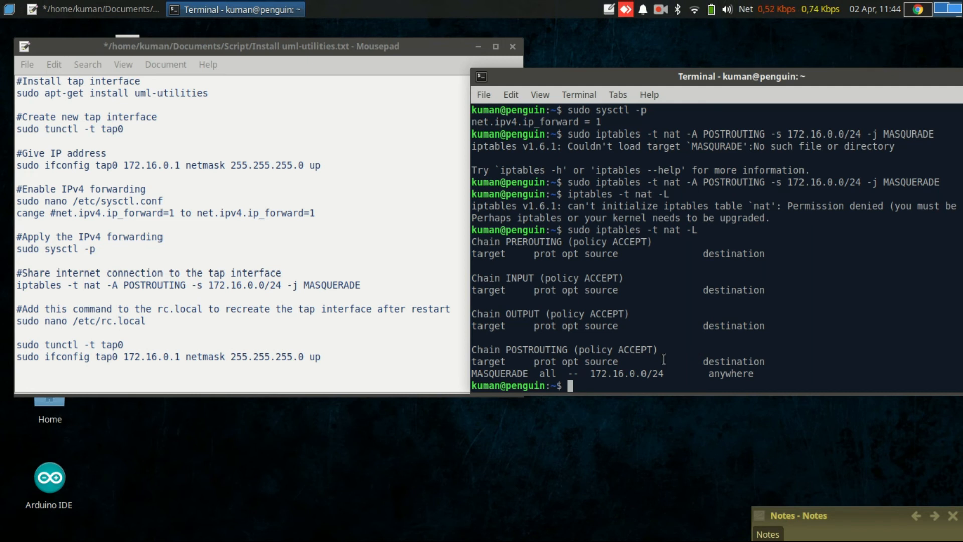
{"action": "mouse_move", "coordinate": [696, 267]}
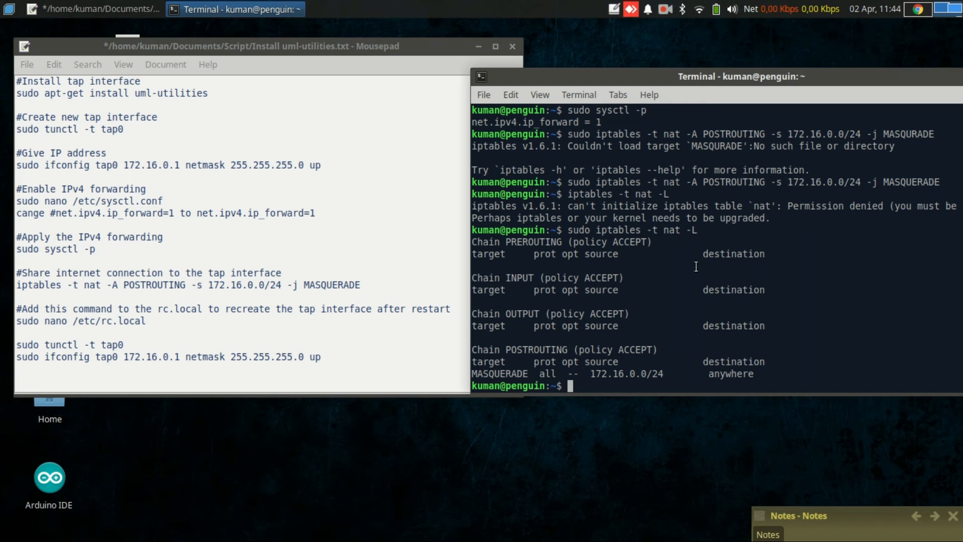
{"action": "mouse_move", "coordinate": [595, 334]}
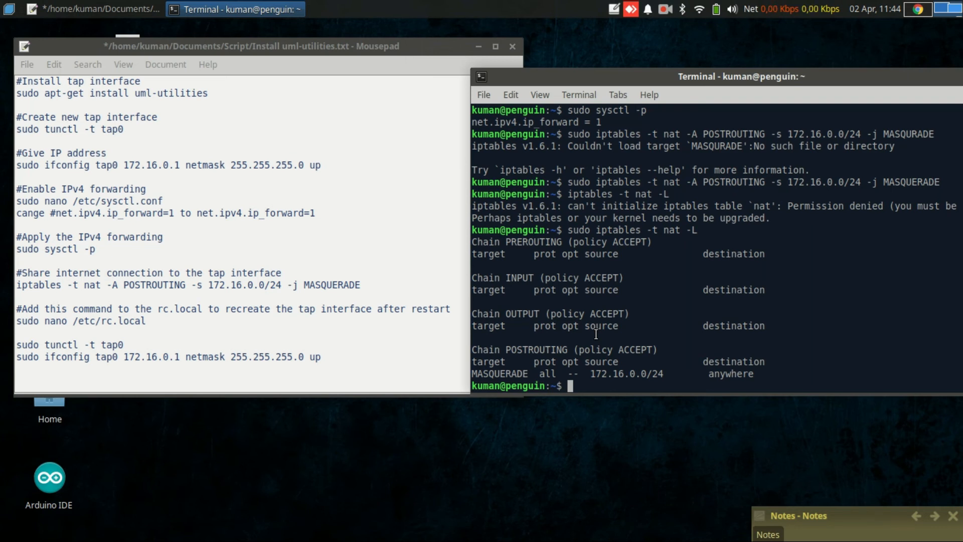
- Open /etc/rc.local in nano with sudo rights
{"action": "type", "text": "nan"}
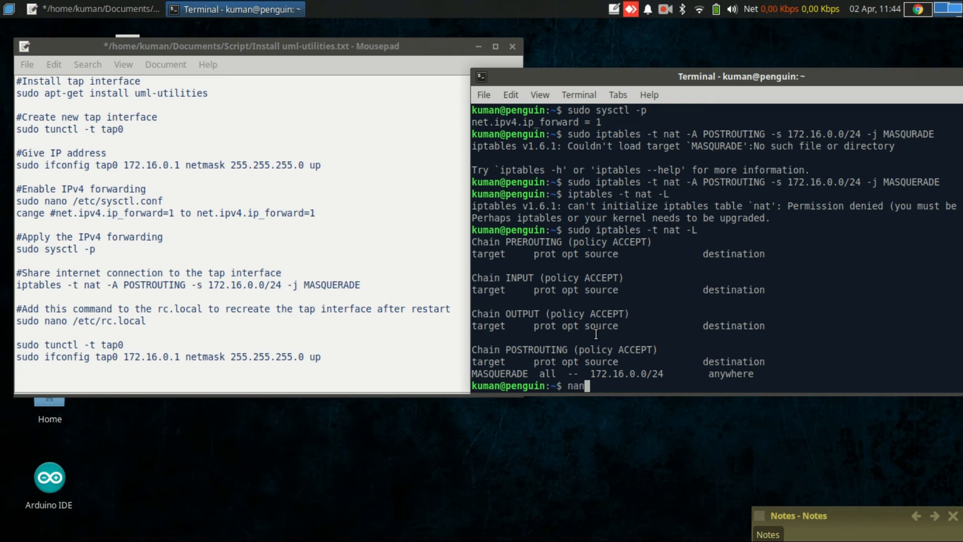
{"action": "type", "text": "sudo nano"}
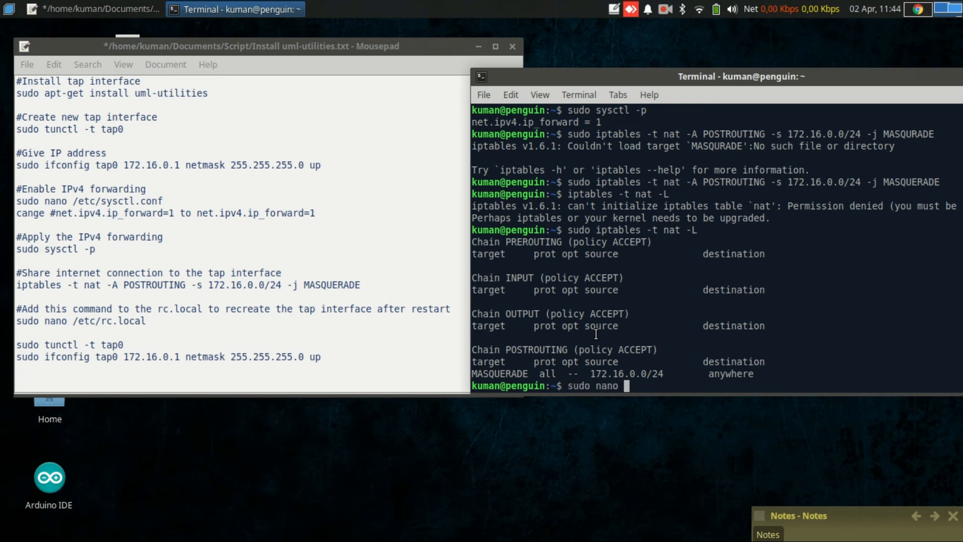
{"action": "type", "text": "/etc/rc."}
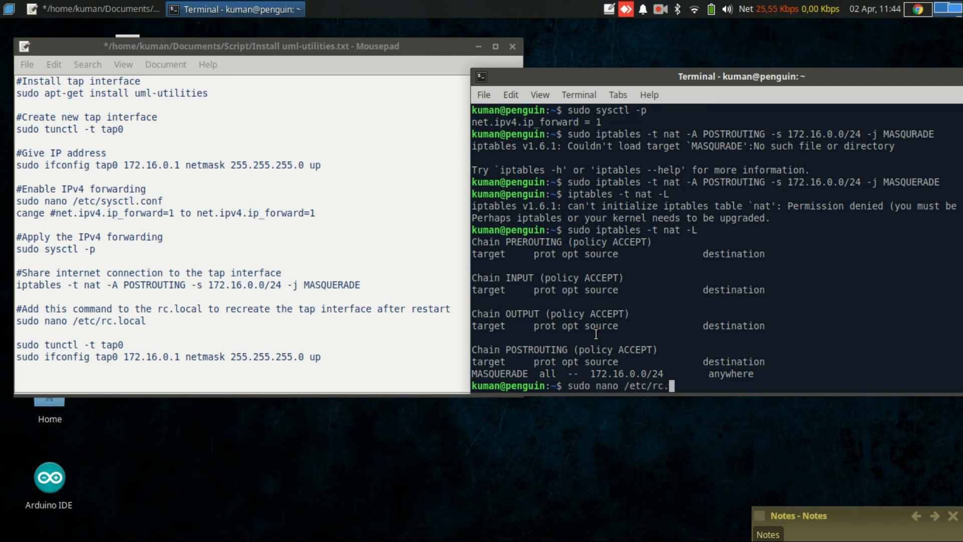
{"action": "type", "text": "local"}
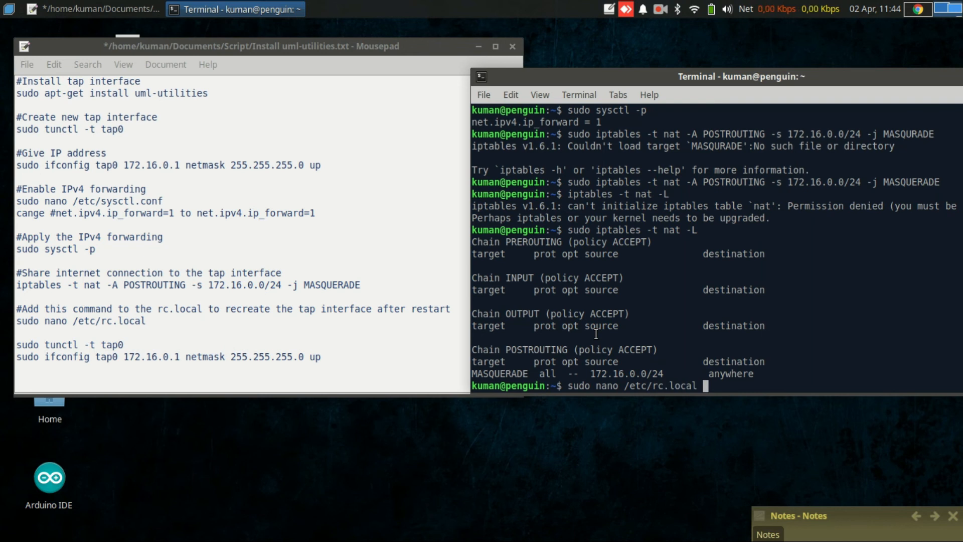
{"action": "key", "text": "Return"}
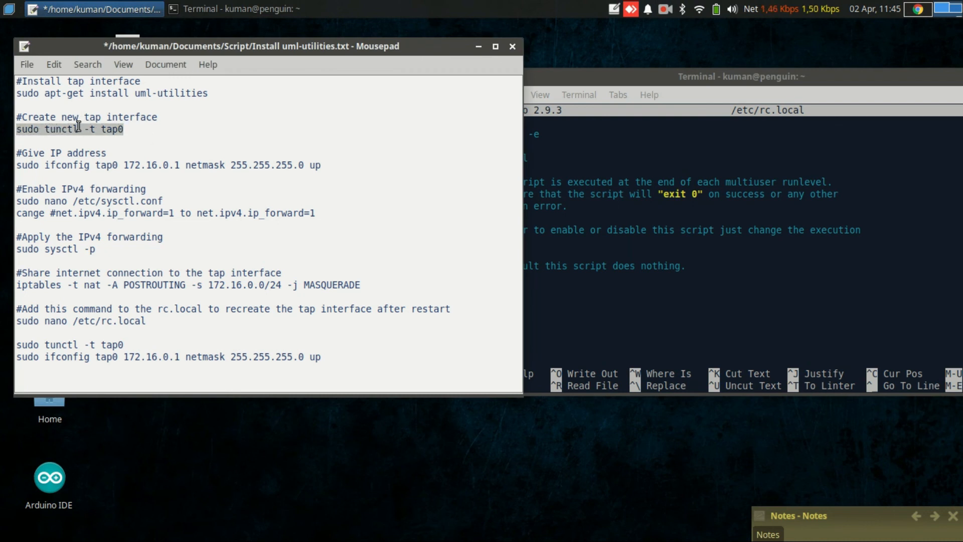
{"action": "mouse_move", "coordinate": [566, 301]}
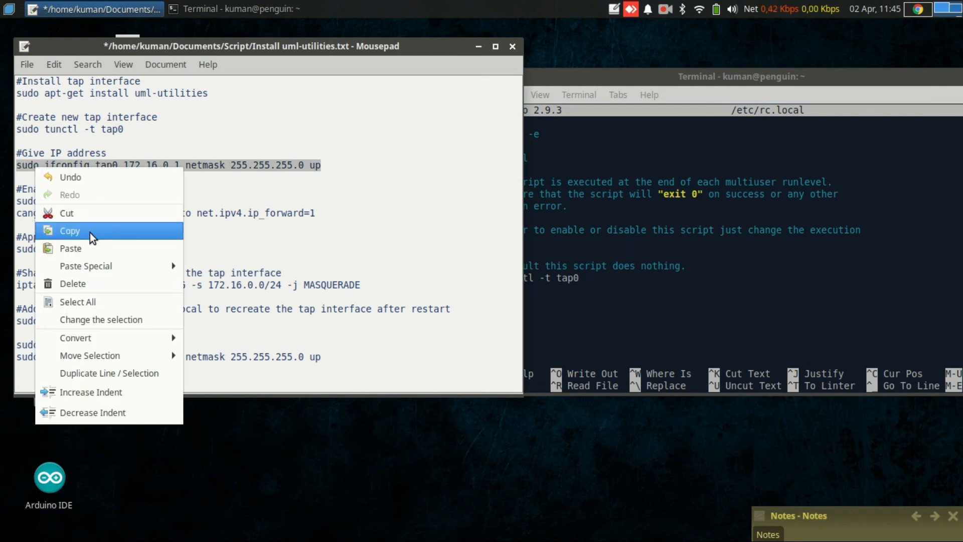
- Paste the ifconfig and iptables masquerade command lines from the notes into rc.local before exit 0
{"action": "right_click", "coordinate": [557, 297]}
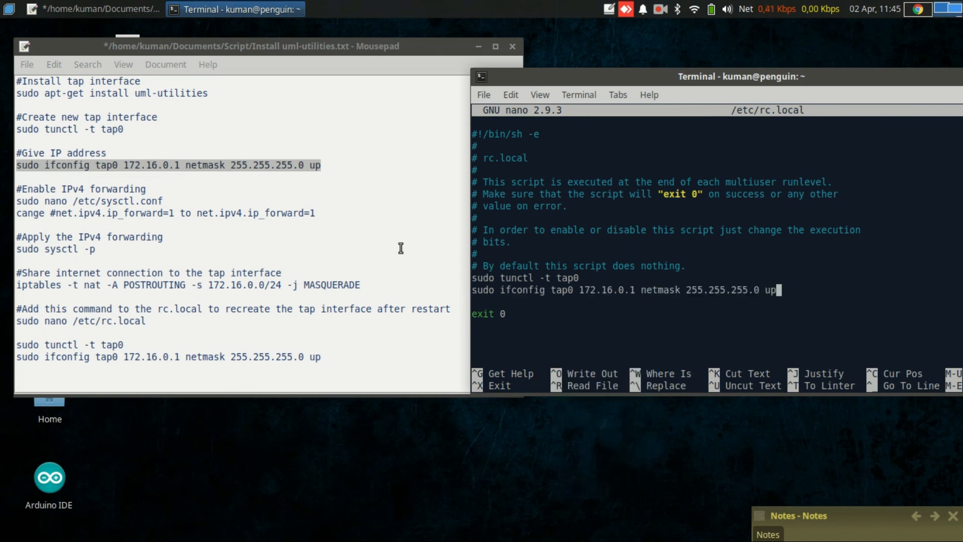
{"action": "key", "text": "Enter"}
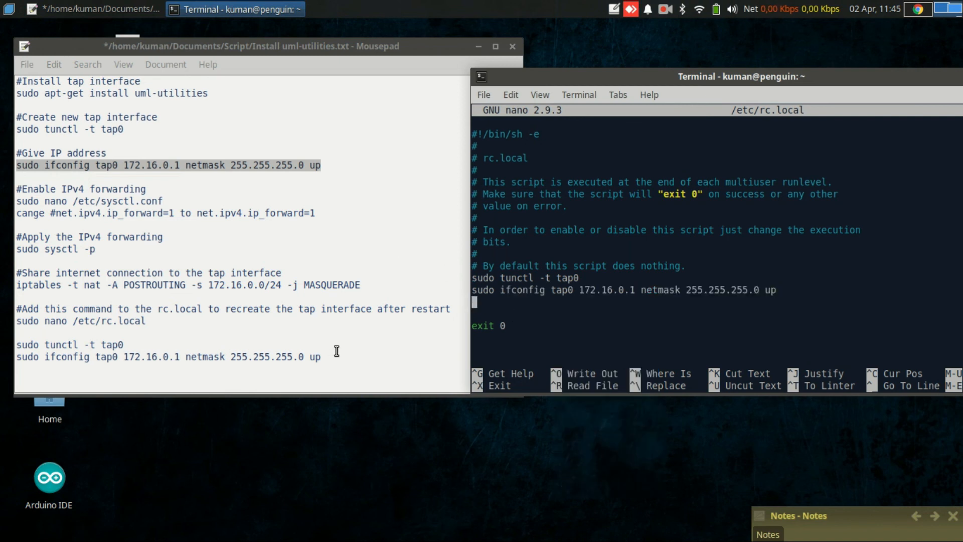
{"action": "mouse_move", "coordinate": [368, 285]}
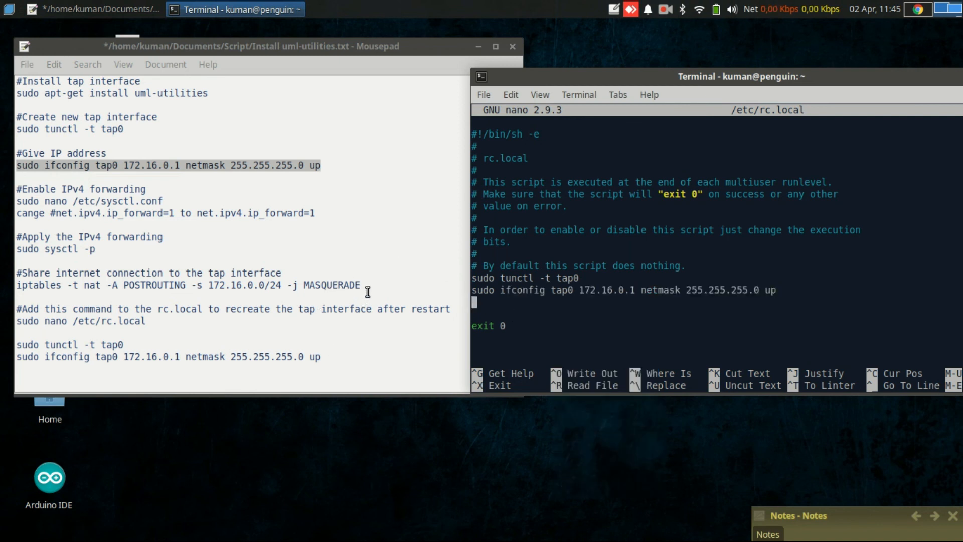
{"action": "mouse_move", "coordinate": [379, 287]}
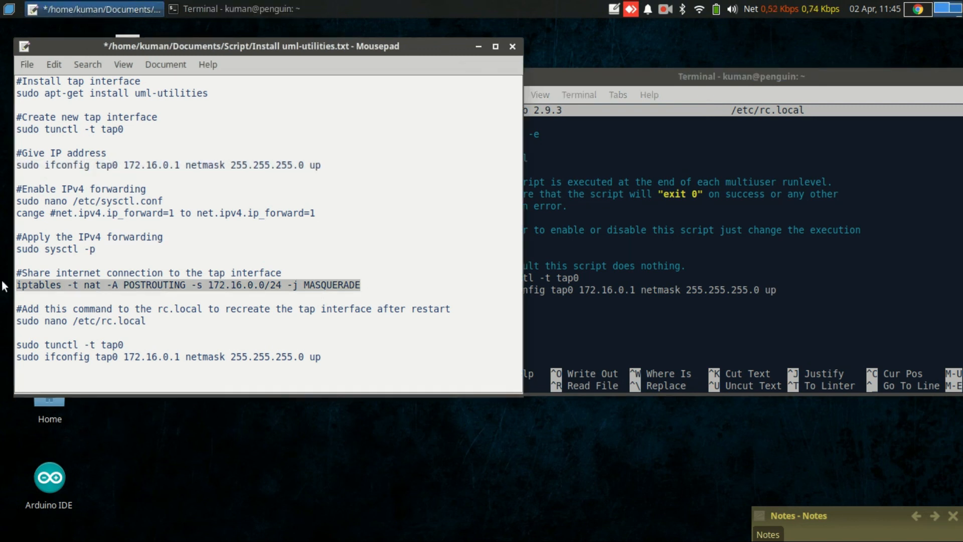
{"action": "right_click", "coordinate": [123, 289]}
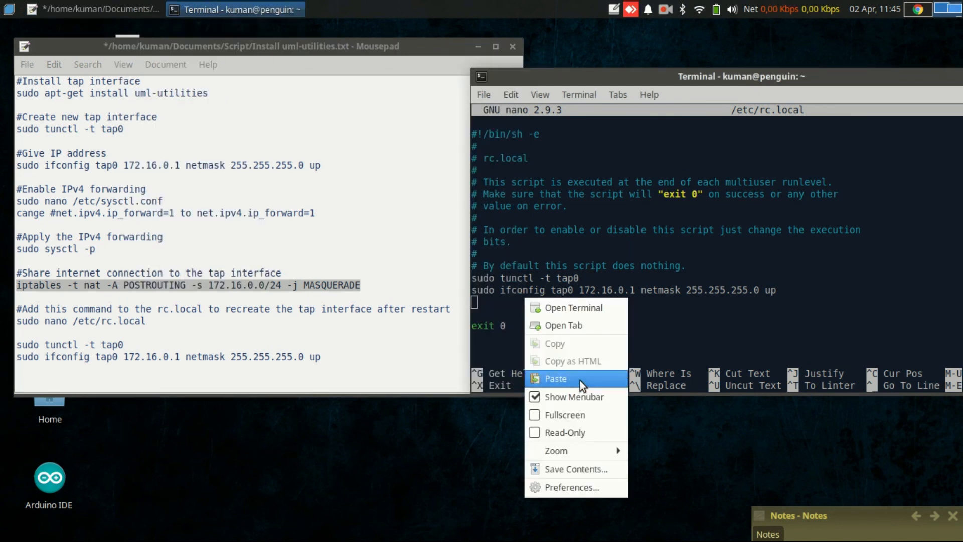
{"action": "left_click", "coordinate": [556, 379]}
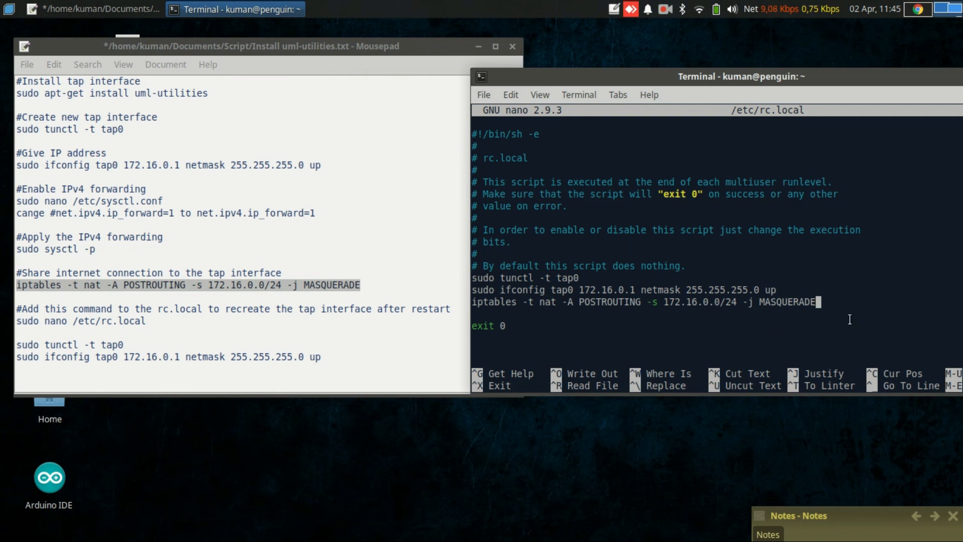
- Save the edited /etc/rc.local from nano
{"action": "key", "text": "ctrl+o"}
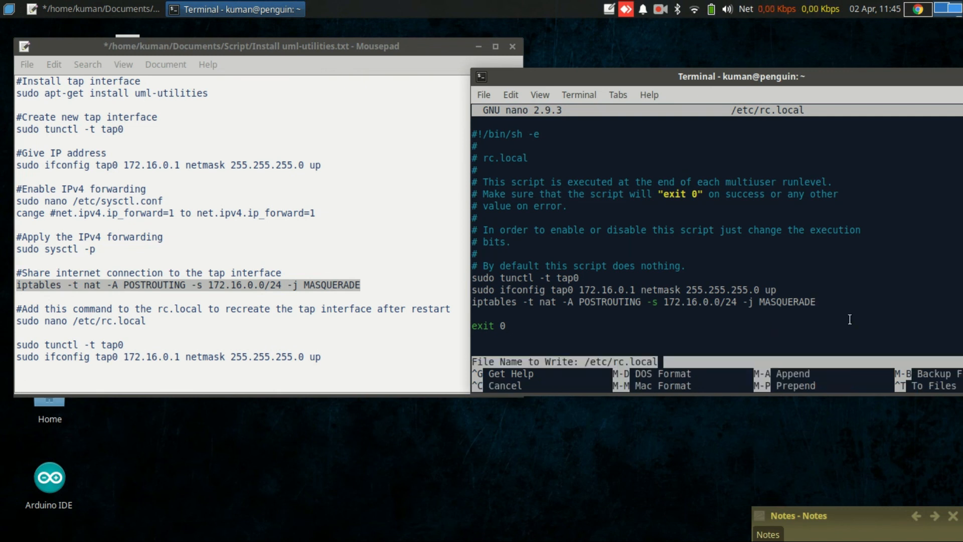
{"action": "key", "text": "Enter"}
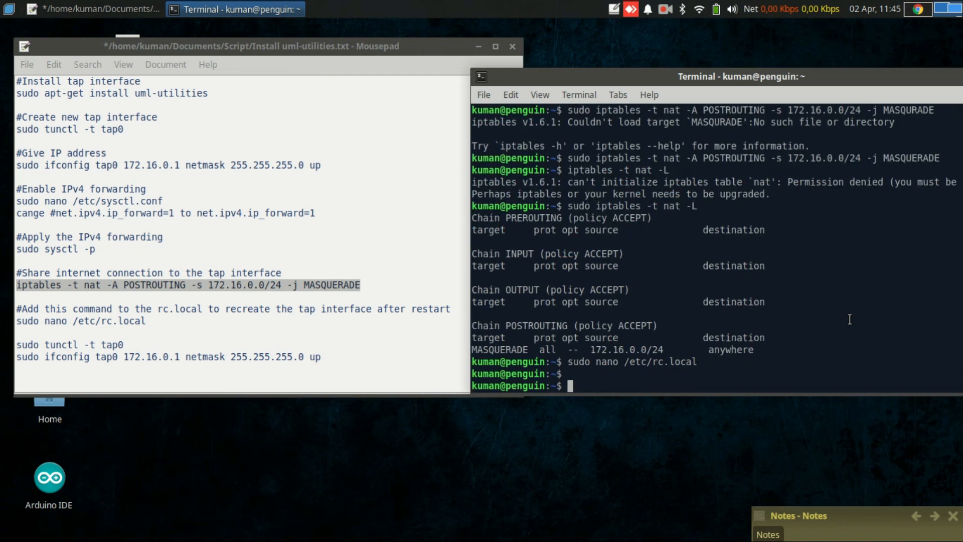
- Run ifconfig to confirm tap0 still shows inet 172.16.0.1 with netmask 255.255.255.0
{"action": "type", "text": "if"}
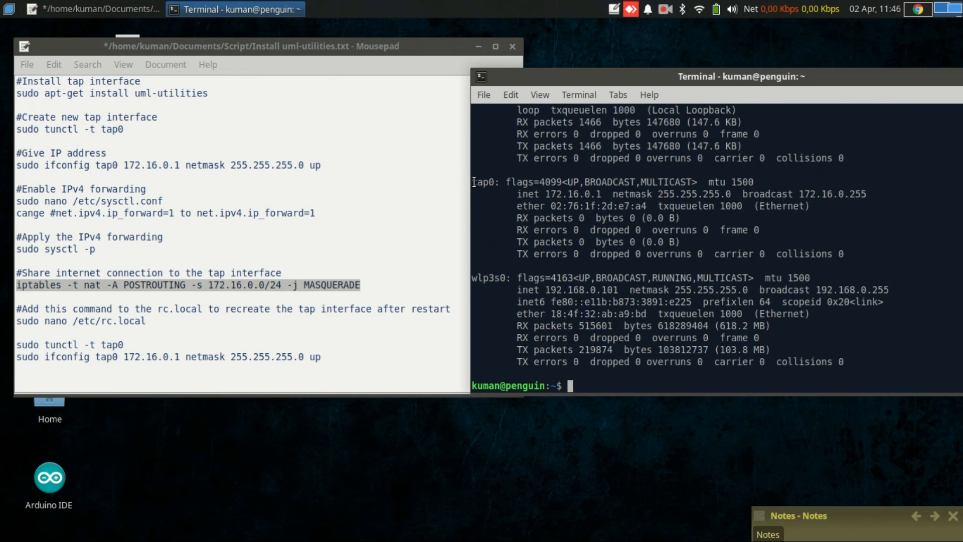
{"action": "mouse_move", "coordinate": [709, 269]}
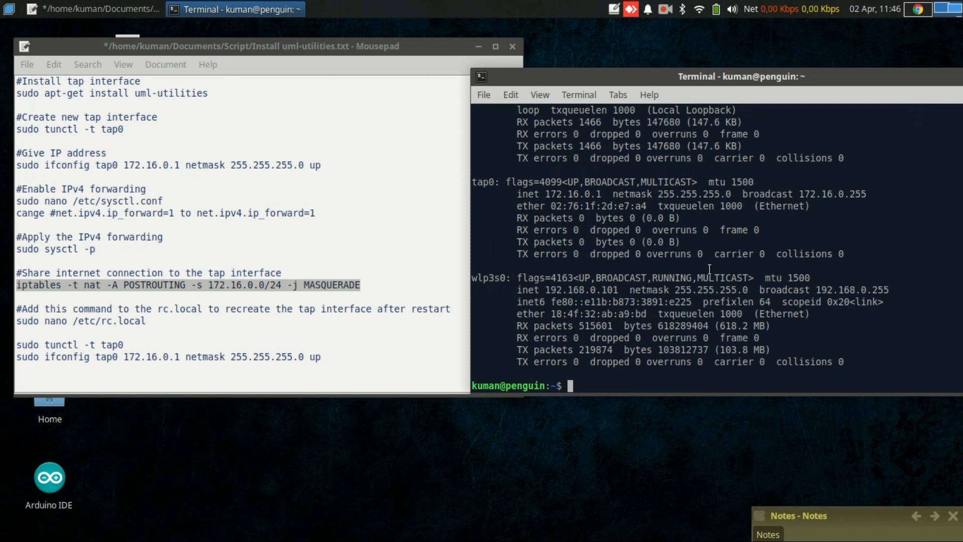
{"action": "mouse_move", "coordinate": [852, 258]}
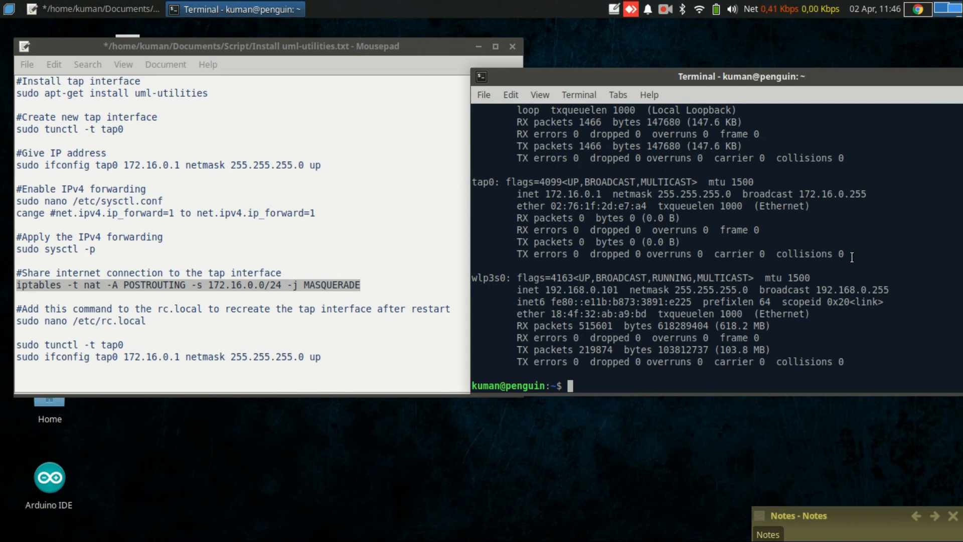